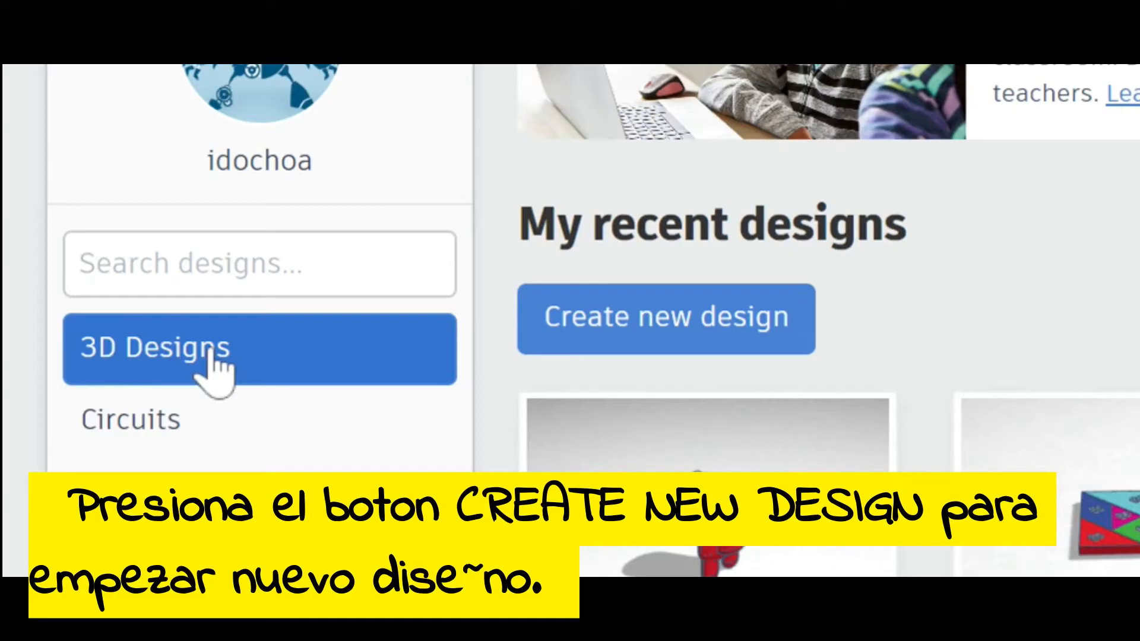
# Create a new 3D design, opening the empty workplane 'Funky Bigery-Jaagub'.
pyautogui.click(665, 319)
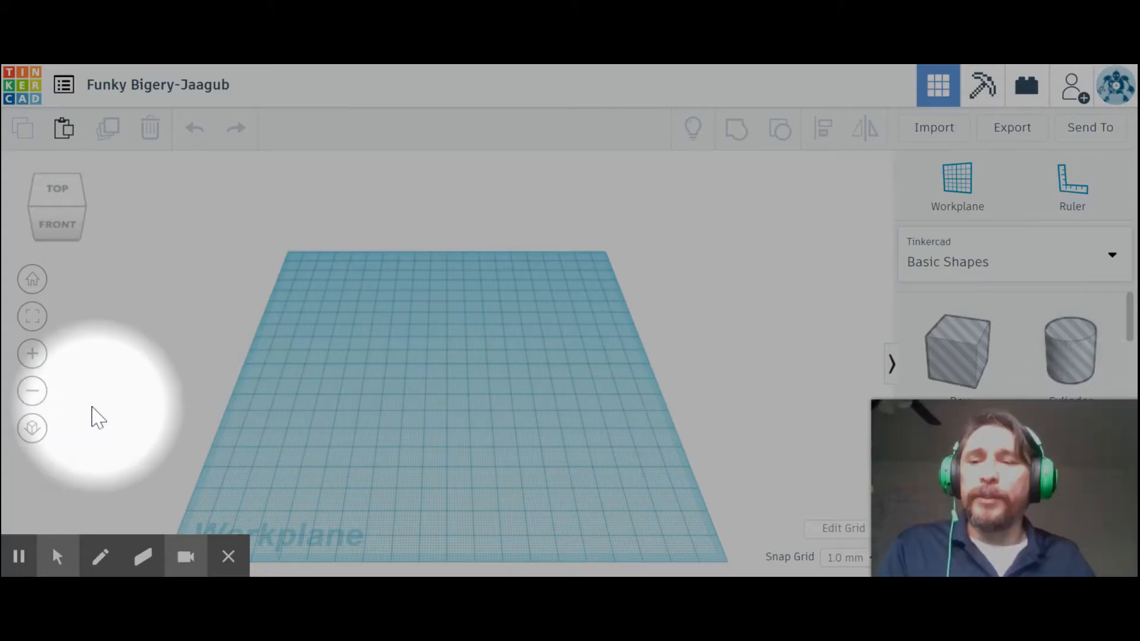
pyautogui.moveTo(244, 282)
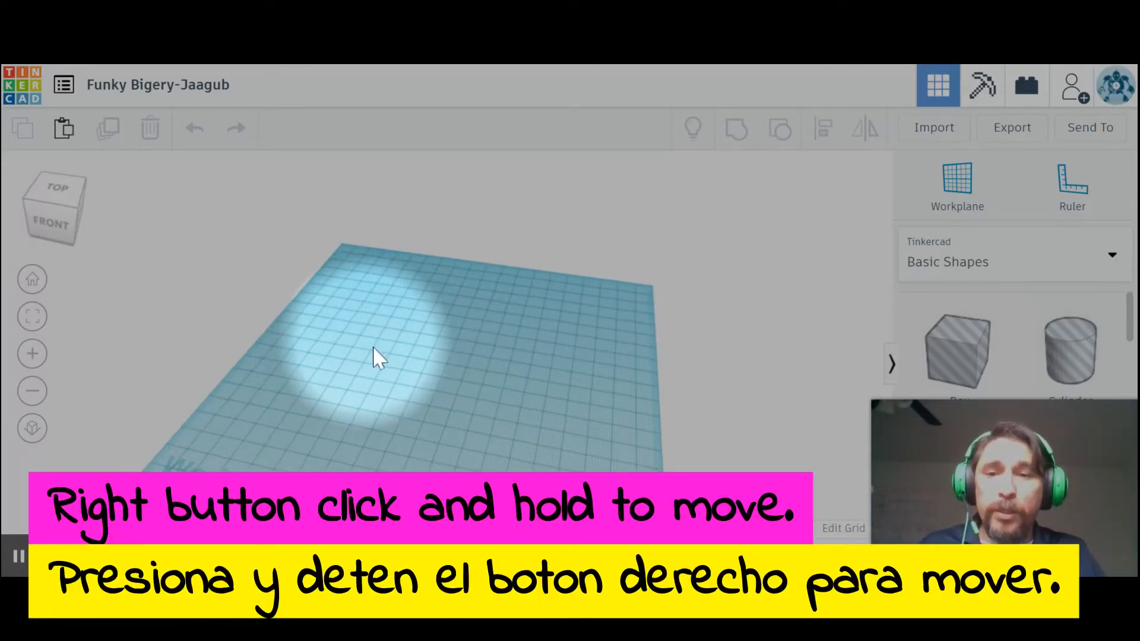
pyautogui.moveTo(378, 356); pyautogui.dragTo(531, 298)
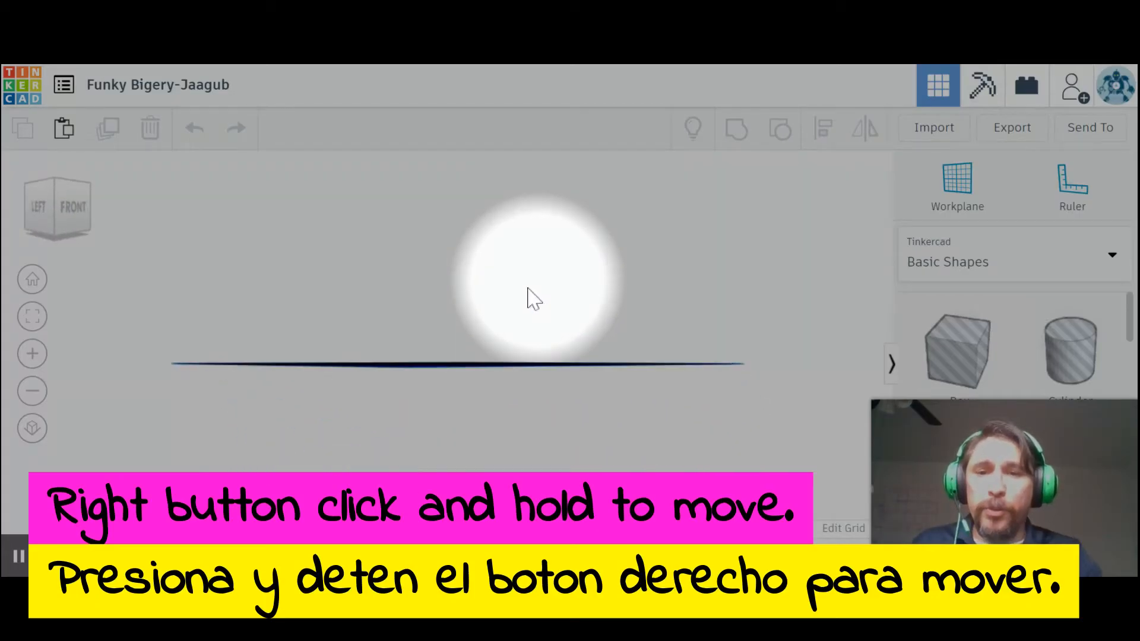
pyautogui.moveTo(531, 298); pyautogui.dragTo(414, 403)
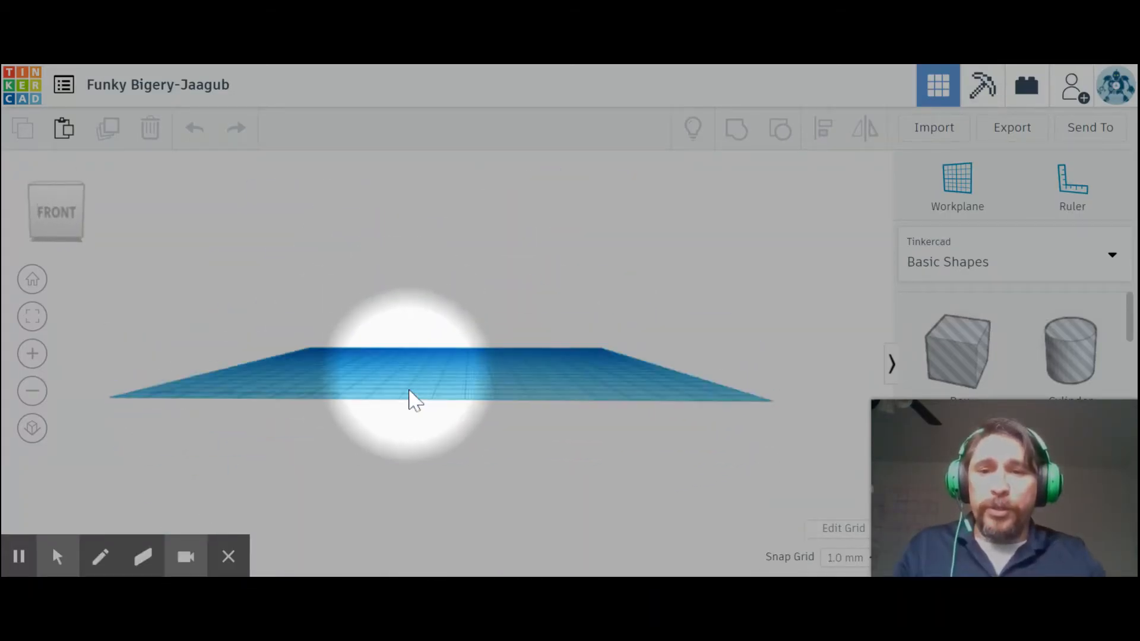
pyautogui.moveTo(414, 400); pyautogui.dragTo(538, 382)
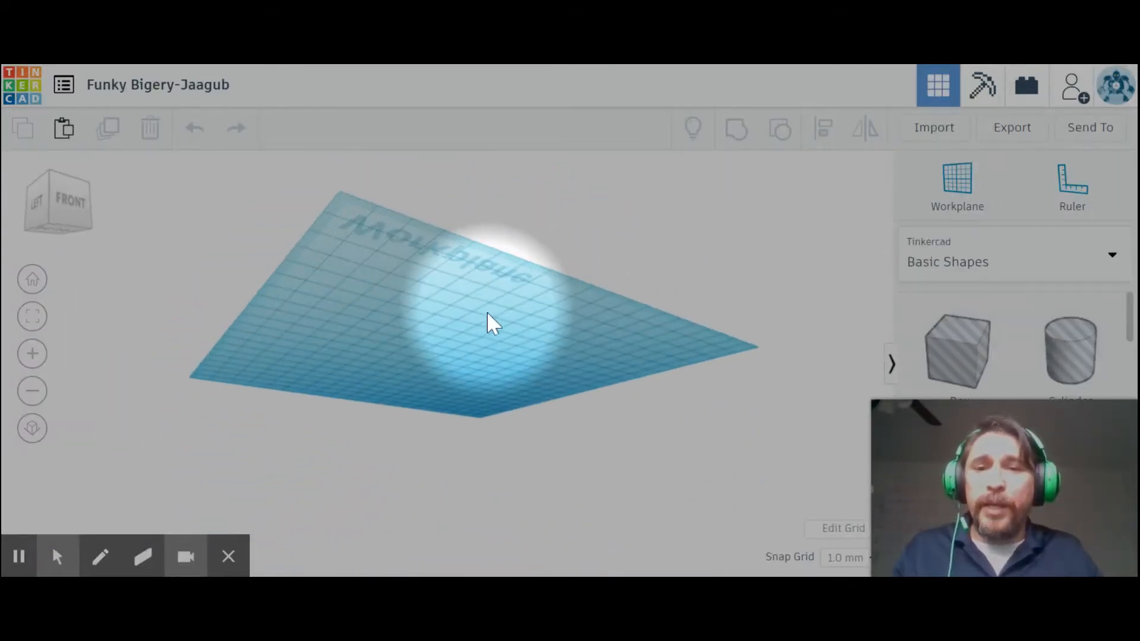
pyautogui.click(76, 226)
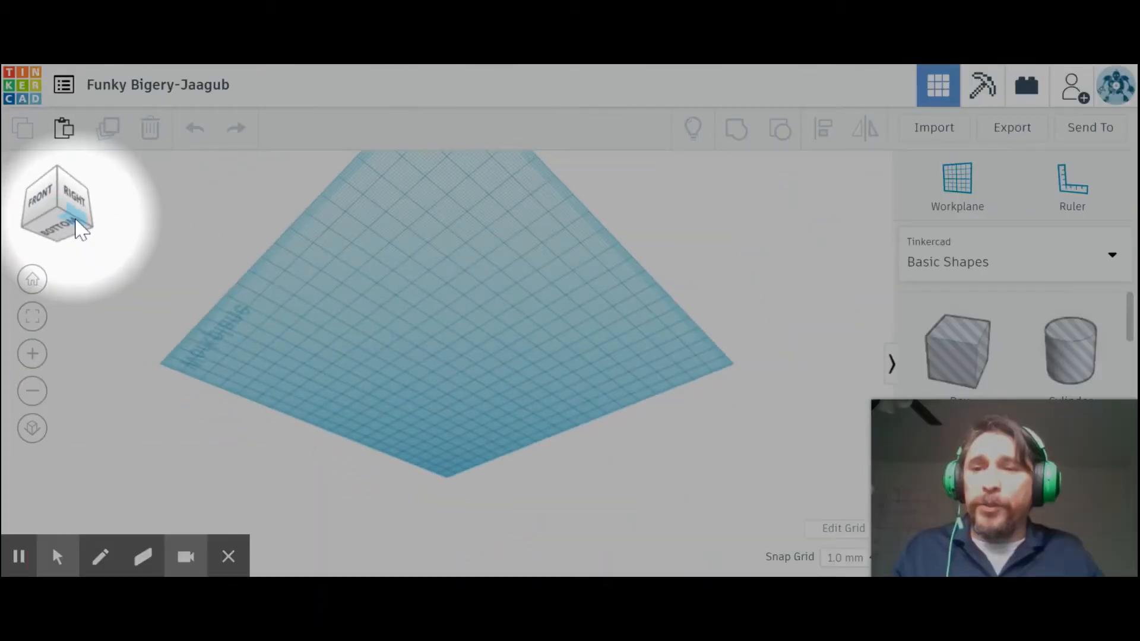
pyautogui.click(72, 229)
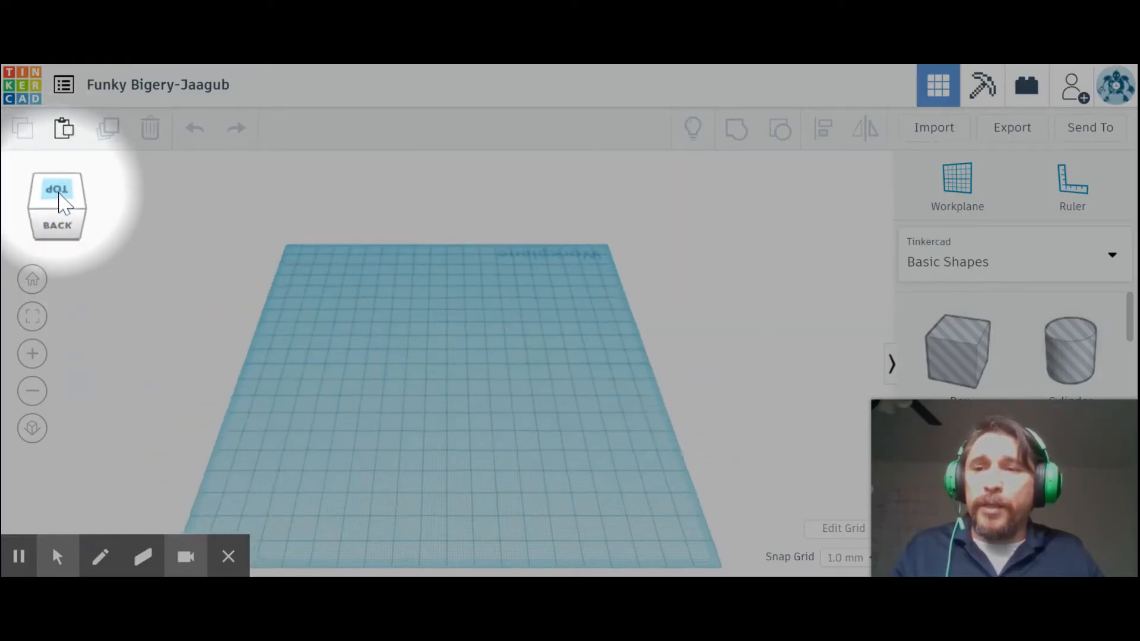
pyautogui.click(57, 206)
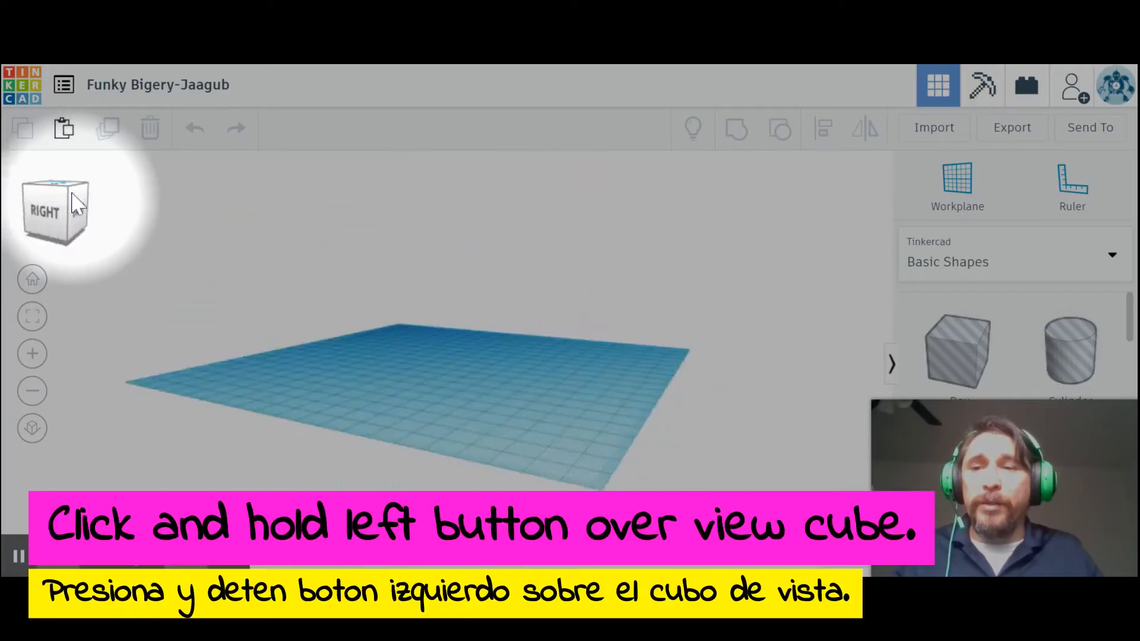
pyautogui.moveTo(54, 211); pyautogui.dragTo(77, 211)
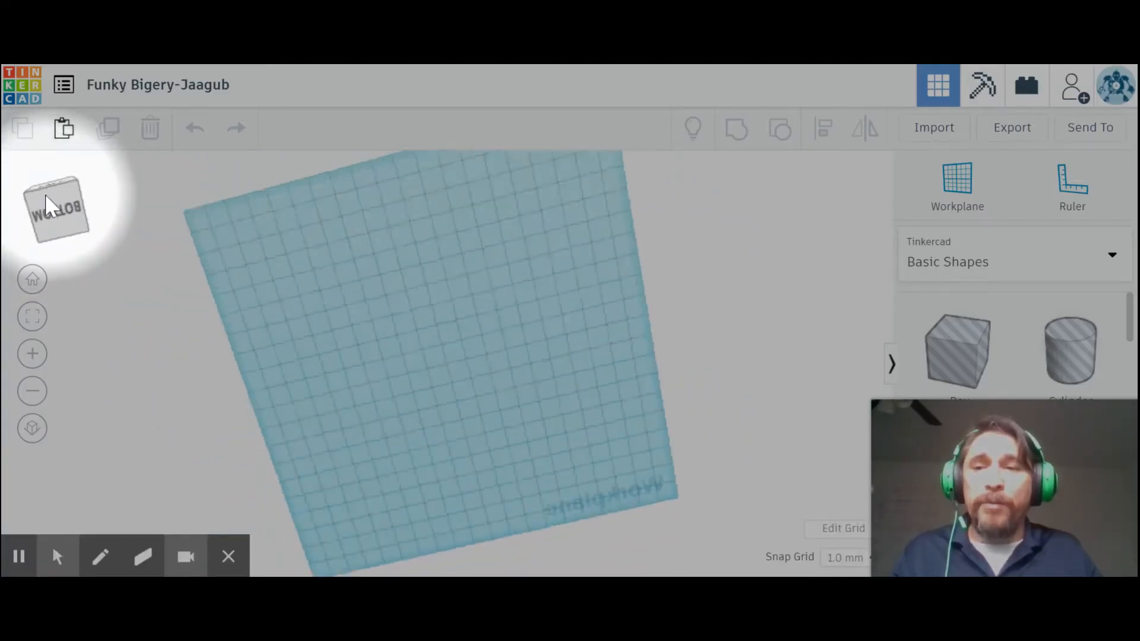
pyautogui.click(58, 211)
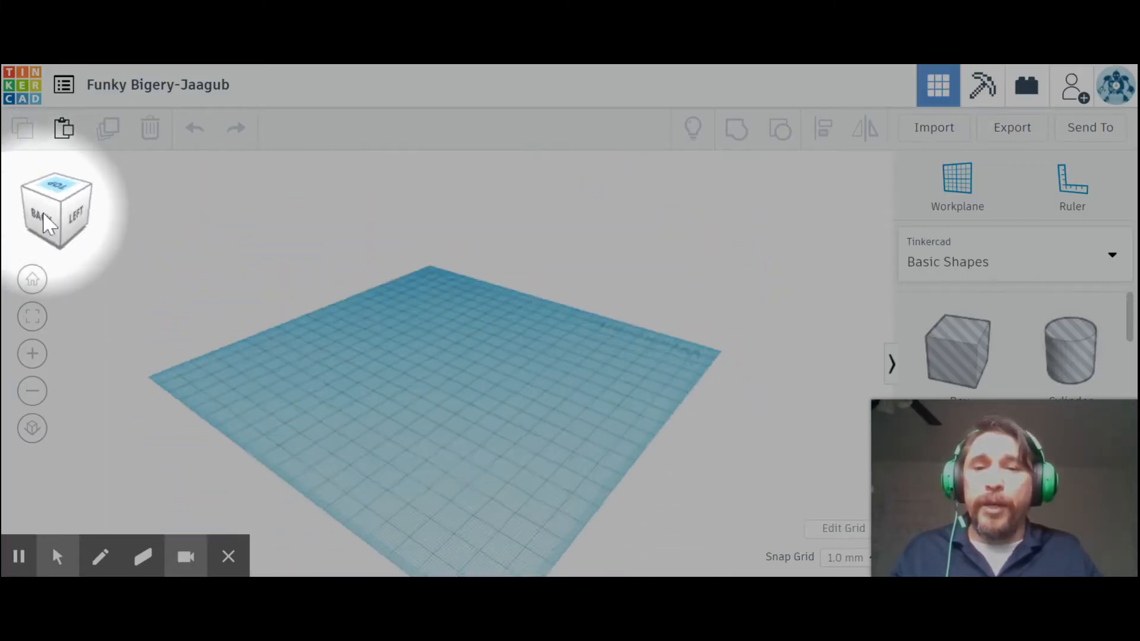
pyautogui.click(55, 210)
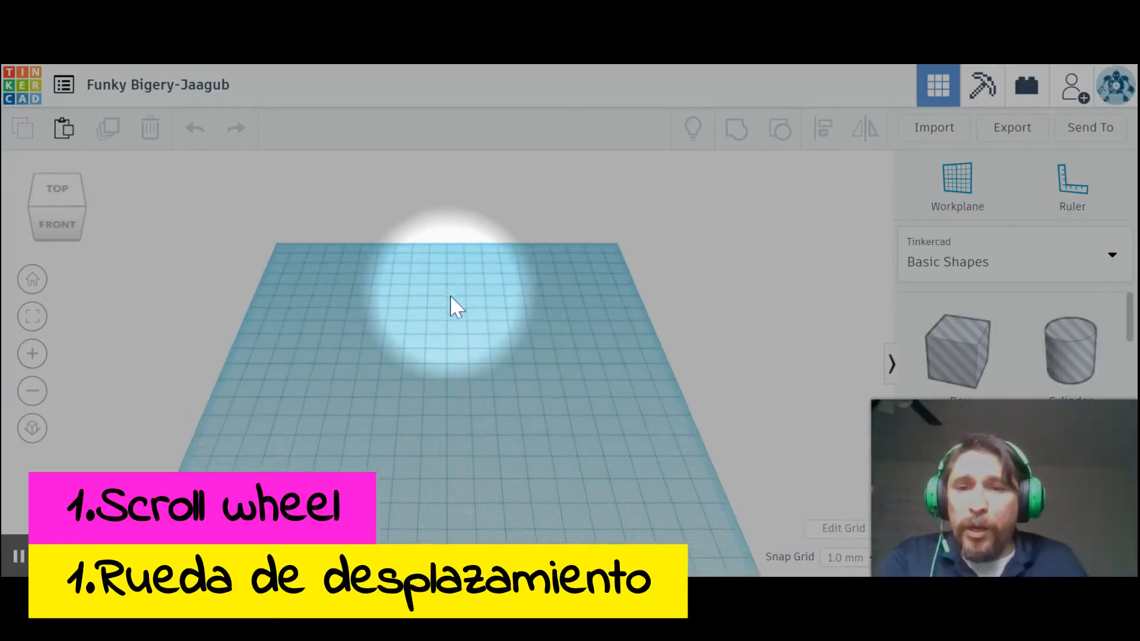
pyautogui.scroll(-3)
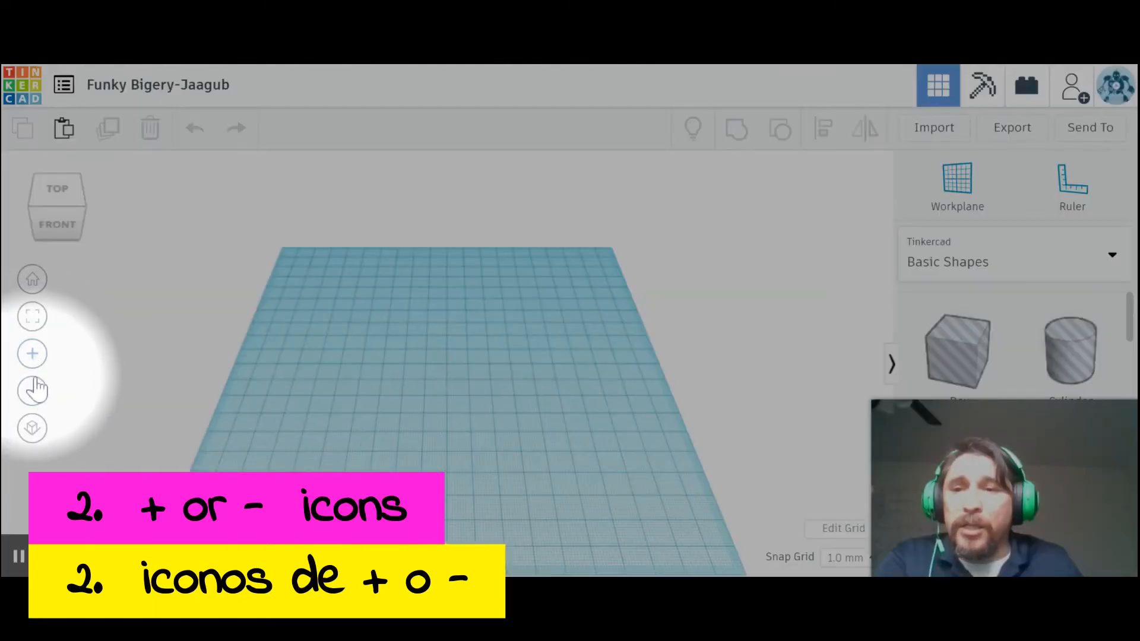
pyautogui.click(32, 392)
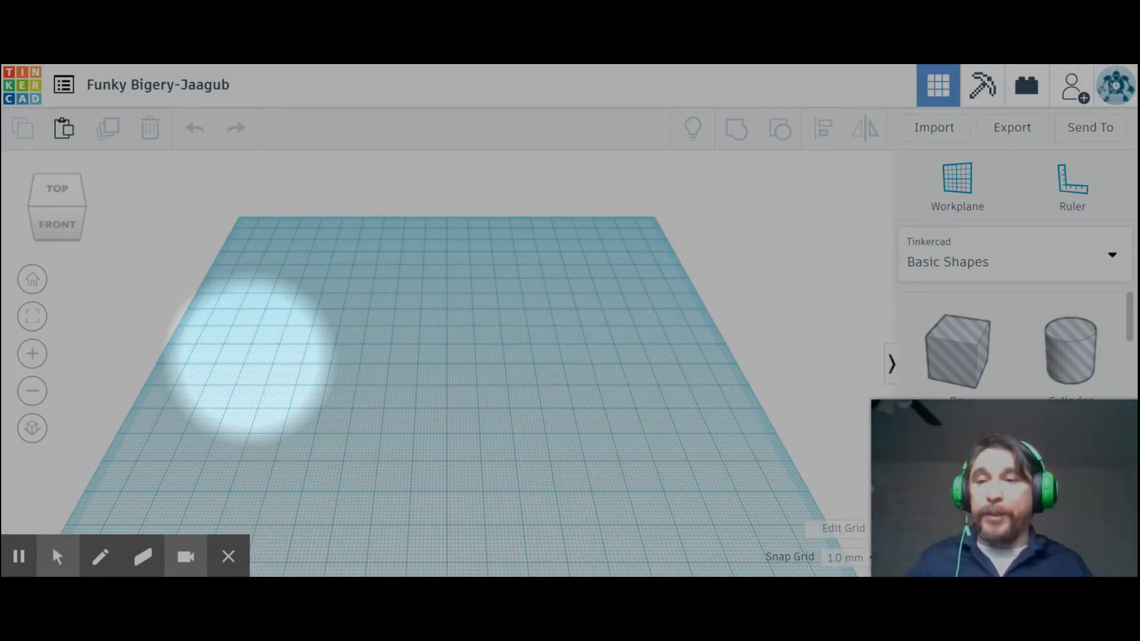
pyautogui.moveTo(32, 390)
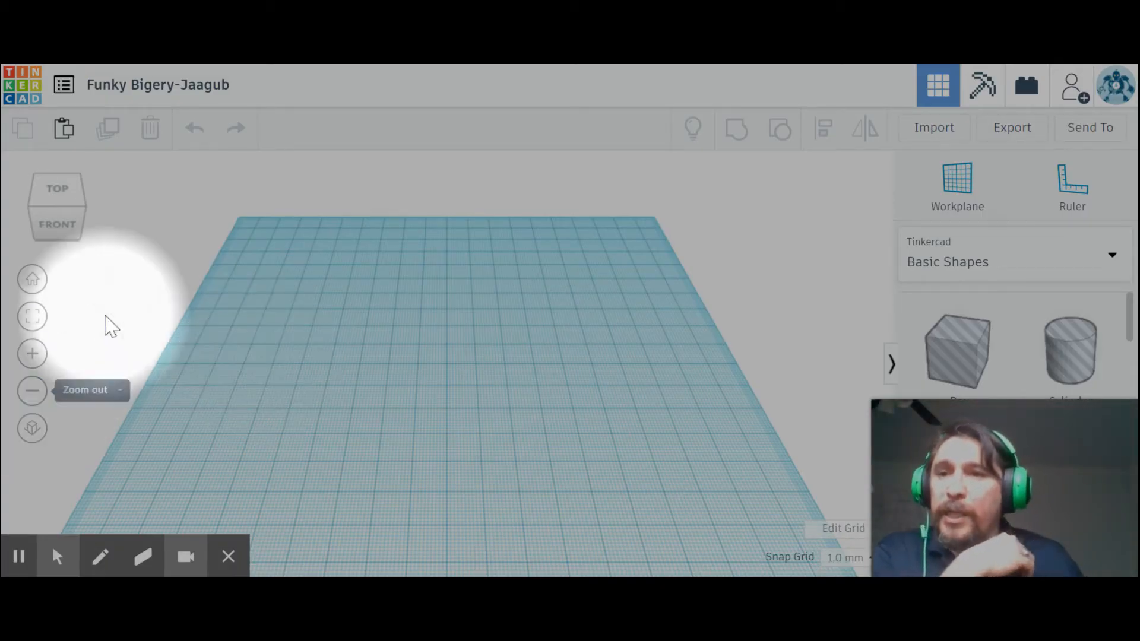
pyautogui.moveTo(455, 98)
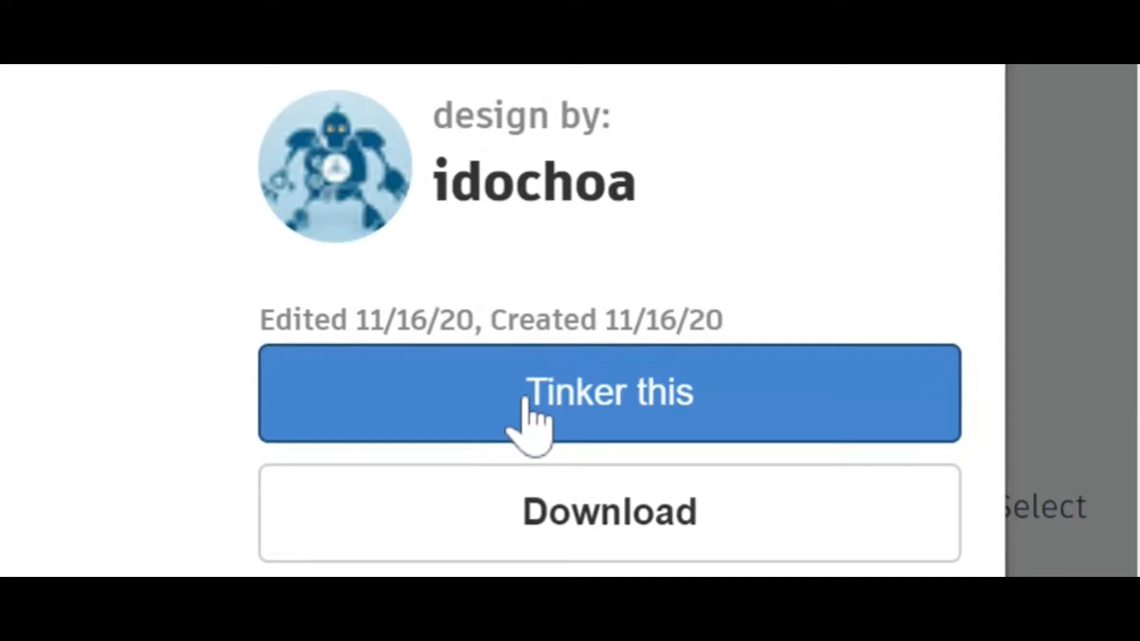
pyautogui.click(609, 392)
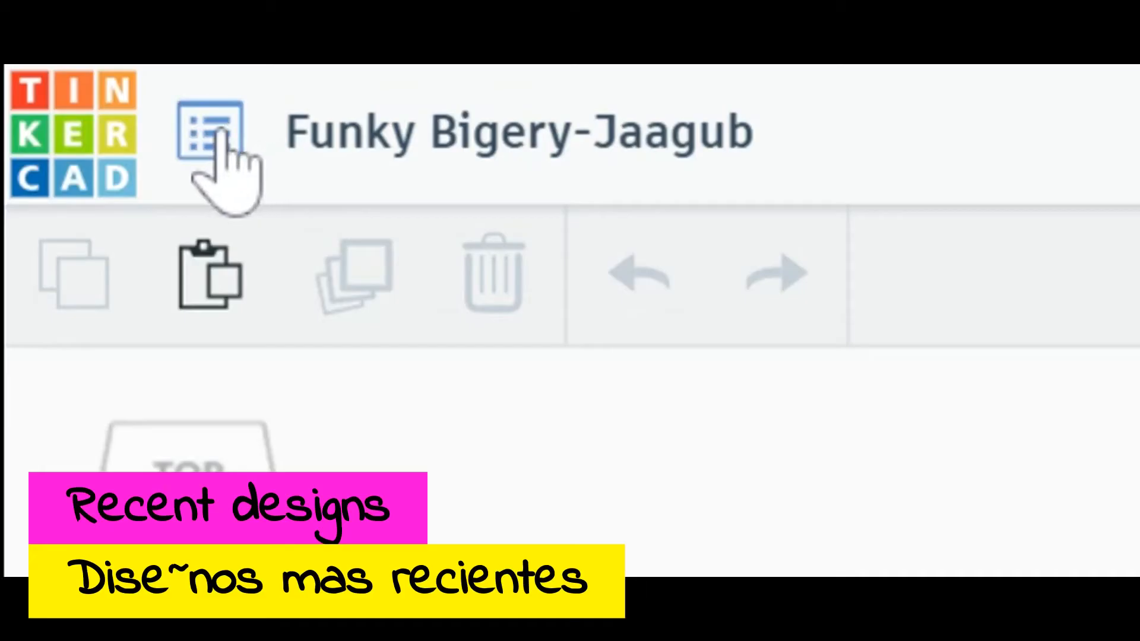
pyautogui.moveTo(211, 130)
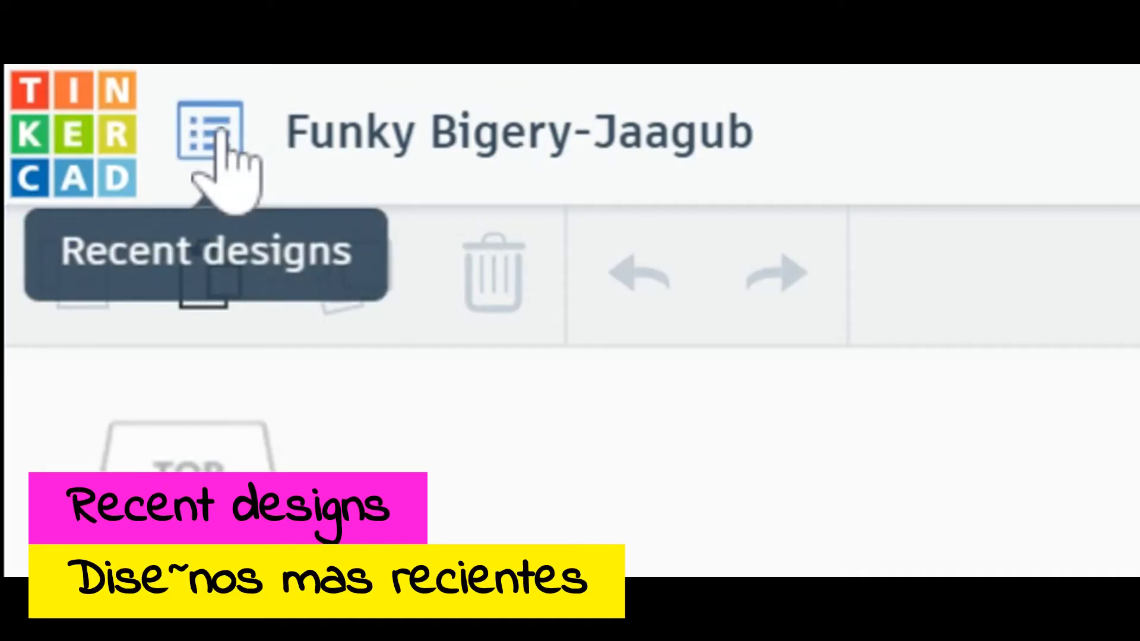
pyautogui.click(211, 131)
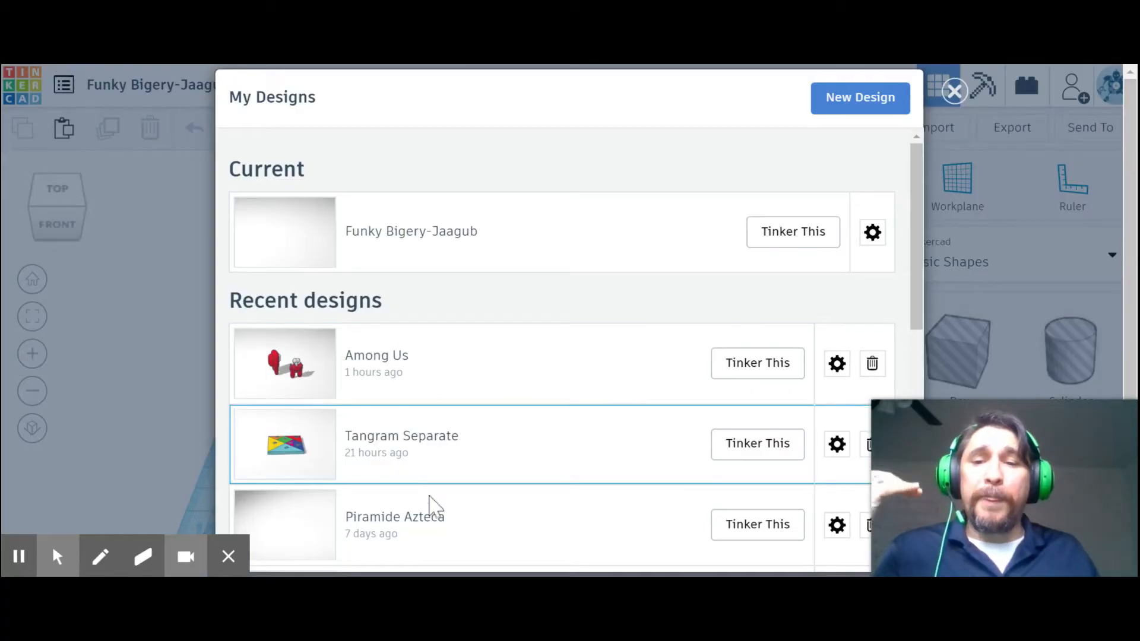
pyautogui.scroll(-3)
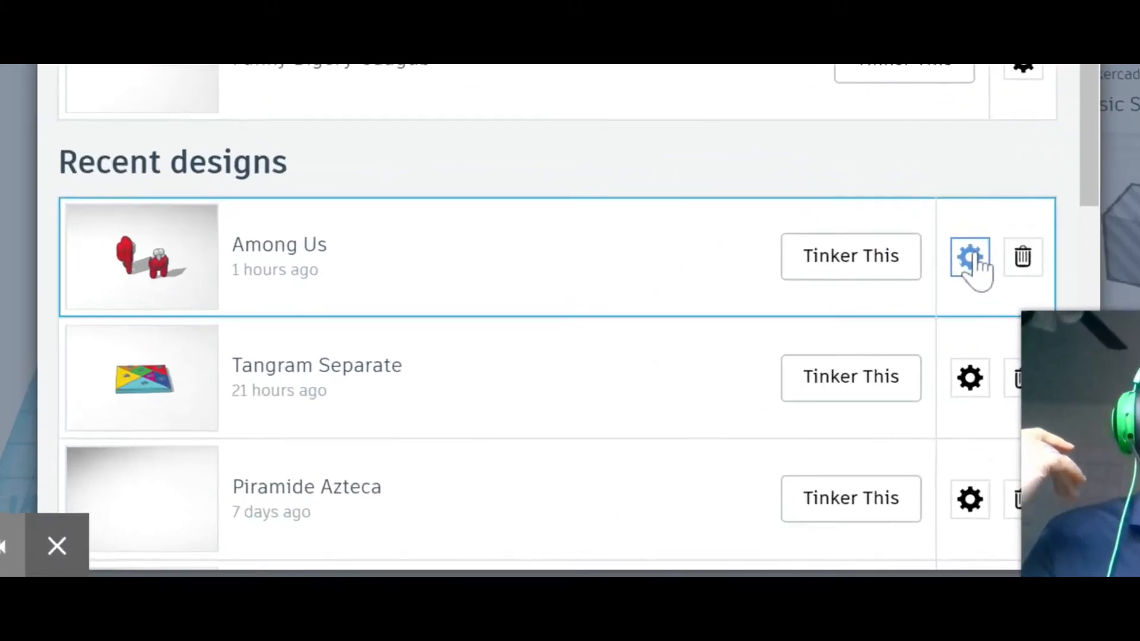
pyautogui.click(970, 257)
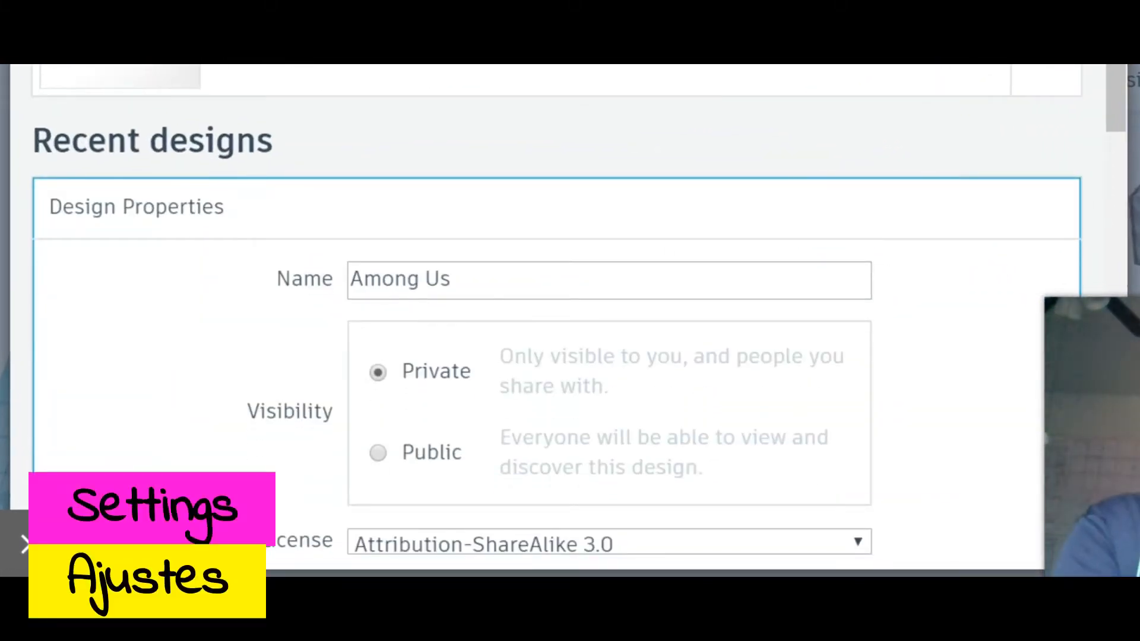
pyautogui.scroll(-3)
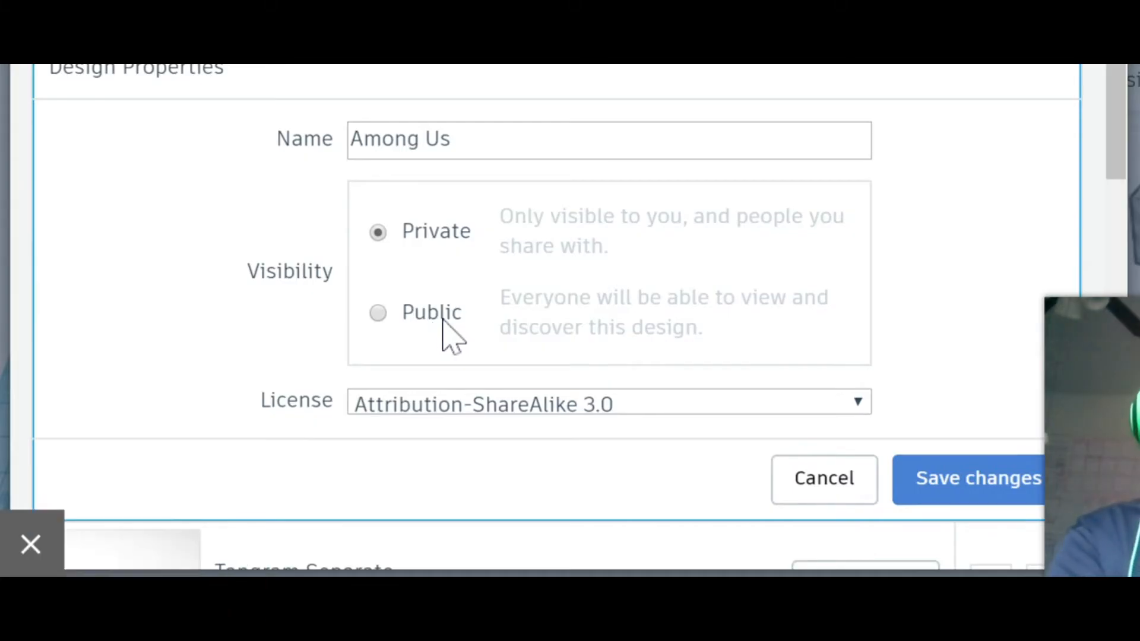
pyautogui.moveTo(489, 269)
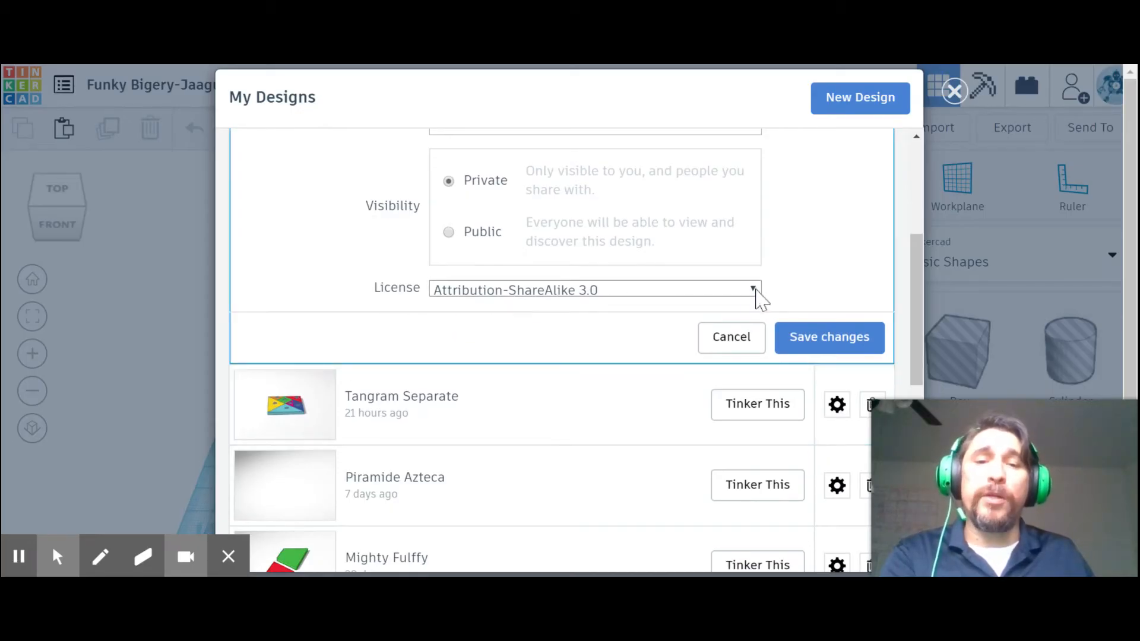
pyautogui.click(955, 90)
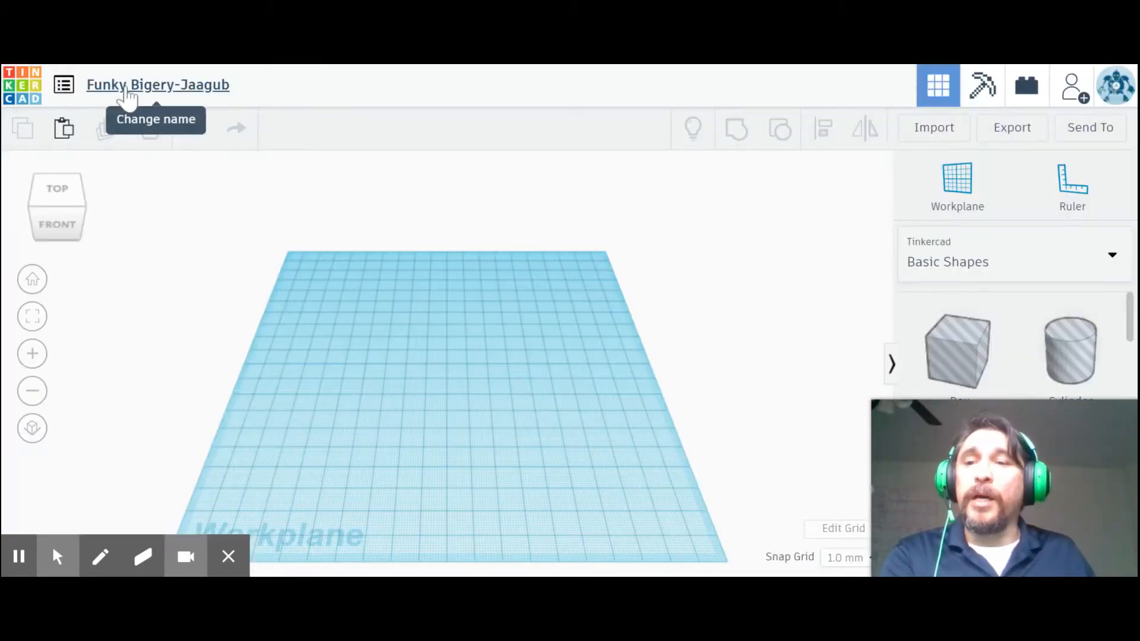
# Rename the design from 'Funky Bigery-Jaagub' to 'Trial One'.
pyautogui.click(158, 84)
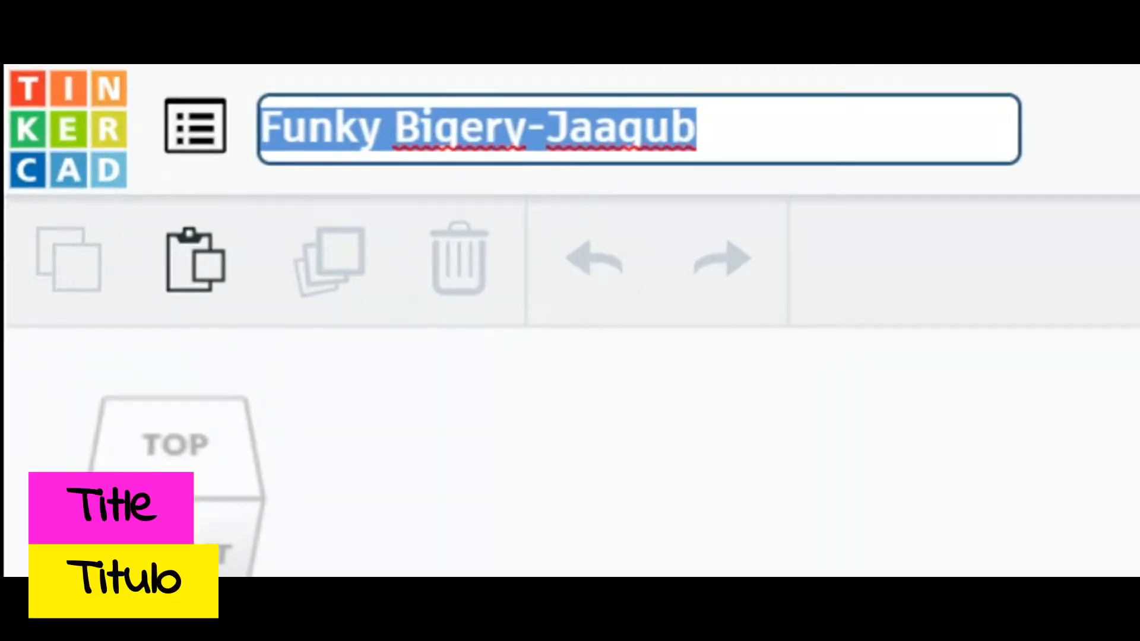
pyautogui.write('Trial')
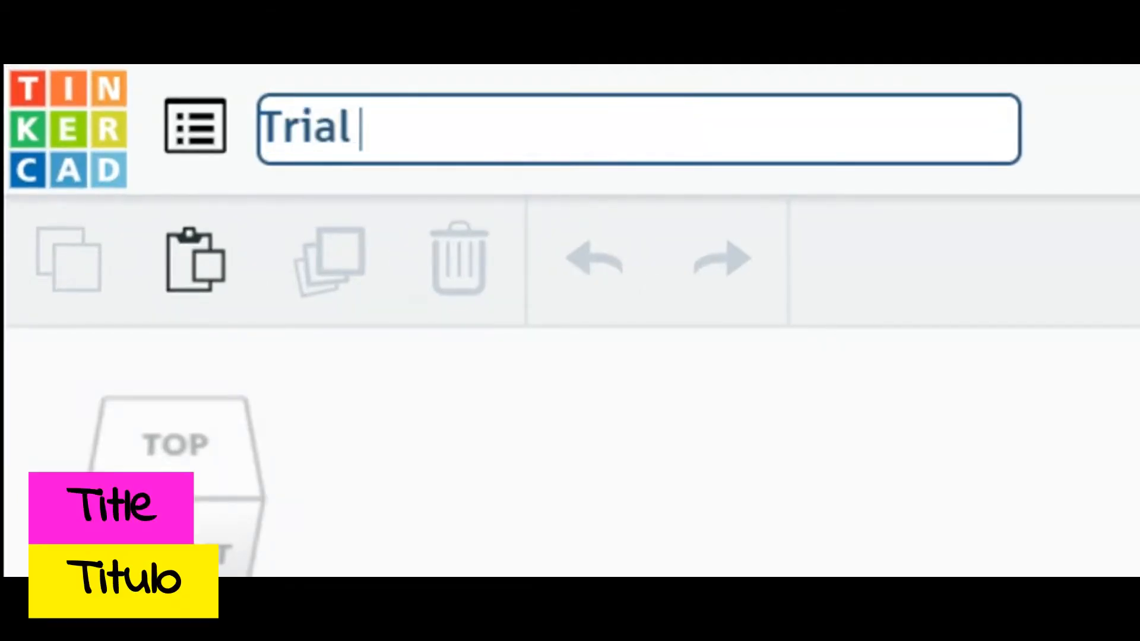
pyautogui.write('One')
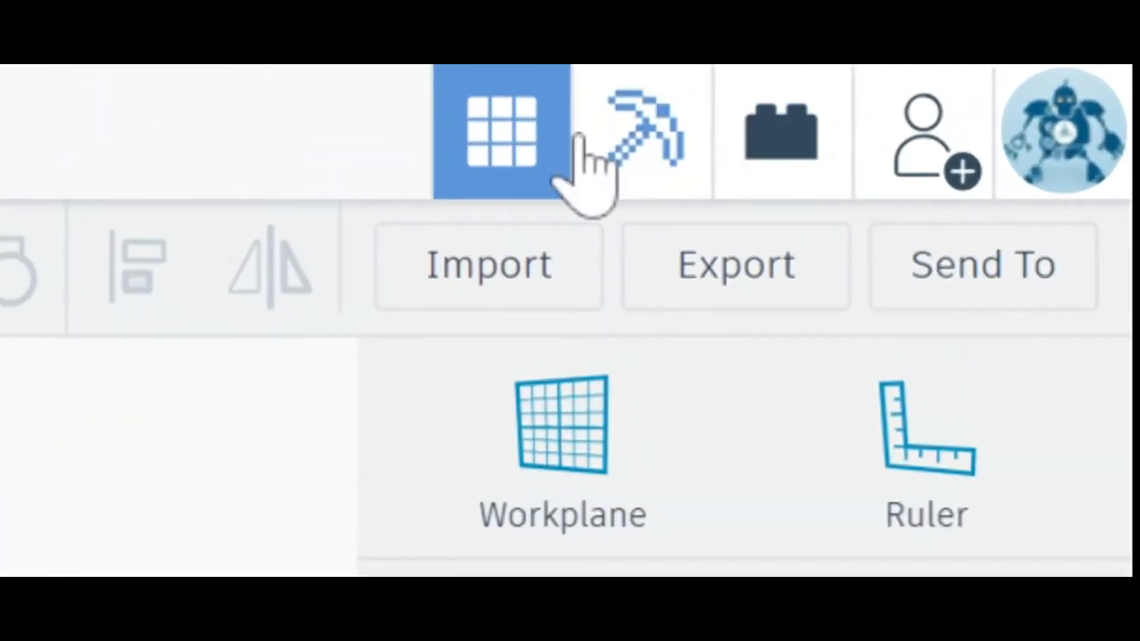
pyautogui.moveTo(500, 131)
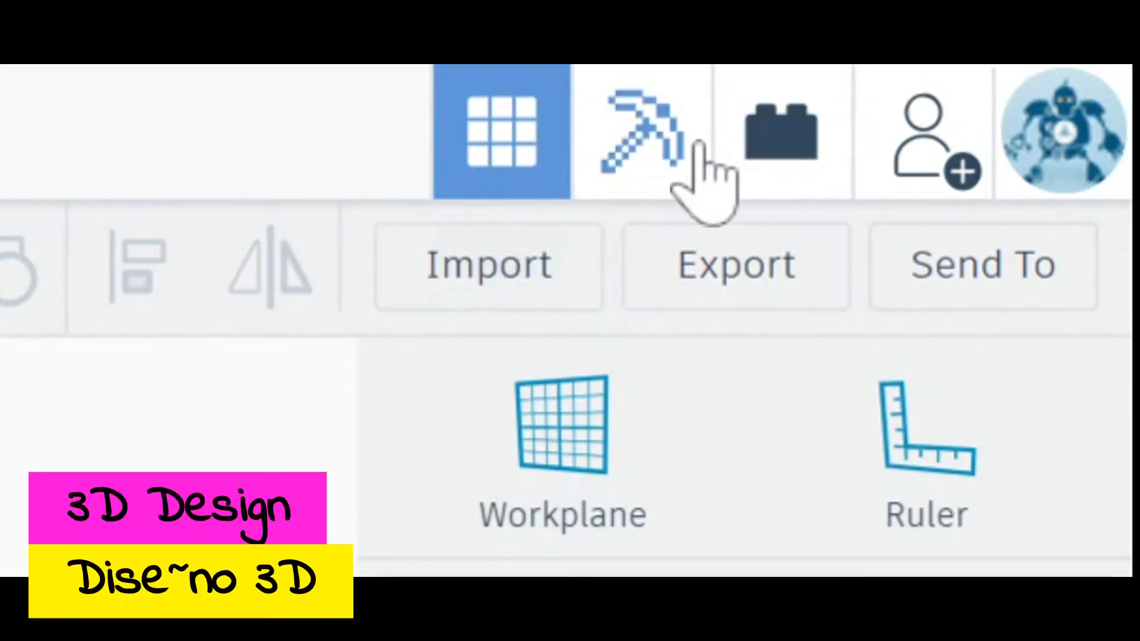
pyautogui.moveTo(640, 130)
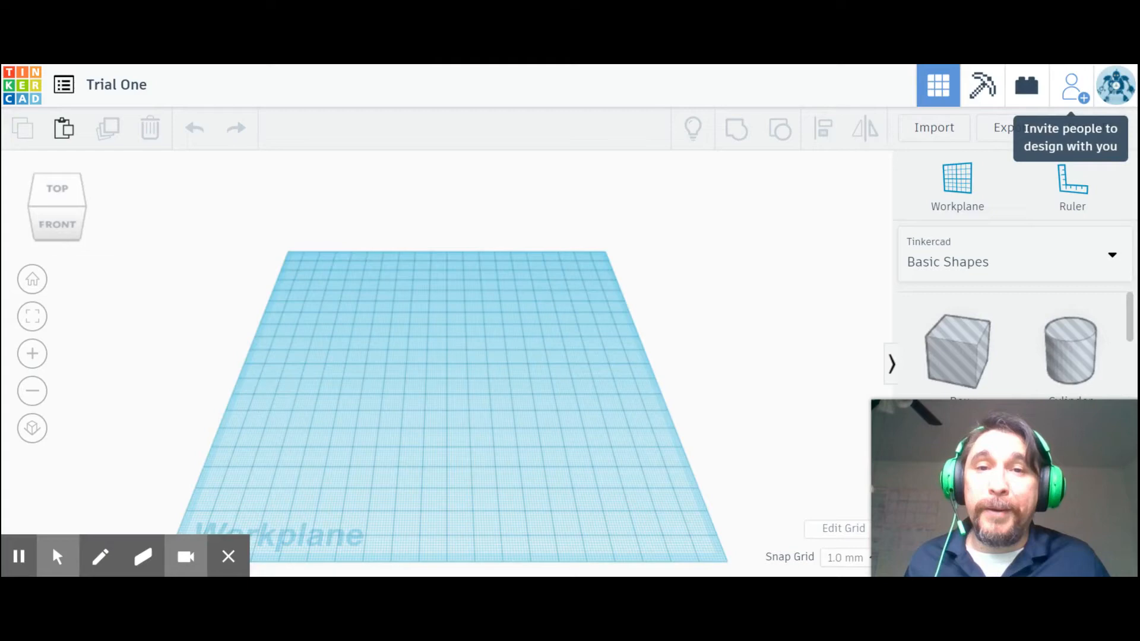
# Generate a collaboration sharing link, close the dialog, and add a red 20 mm box.
pyautogui.click(1072, 85)
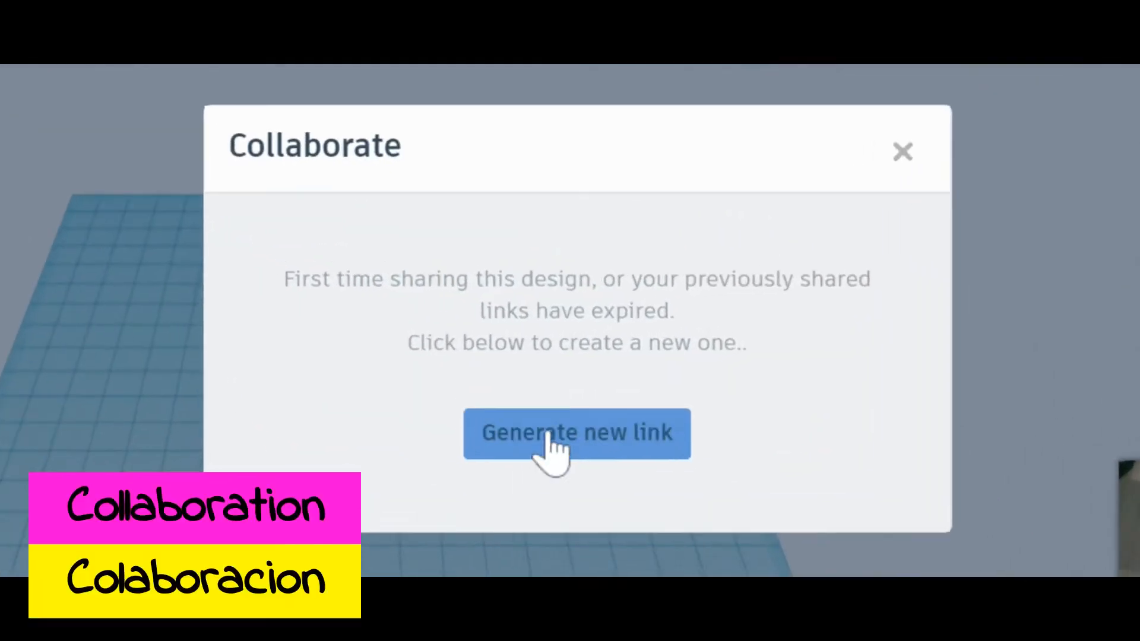
pyautogui.click(576, 433)
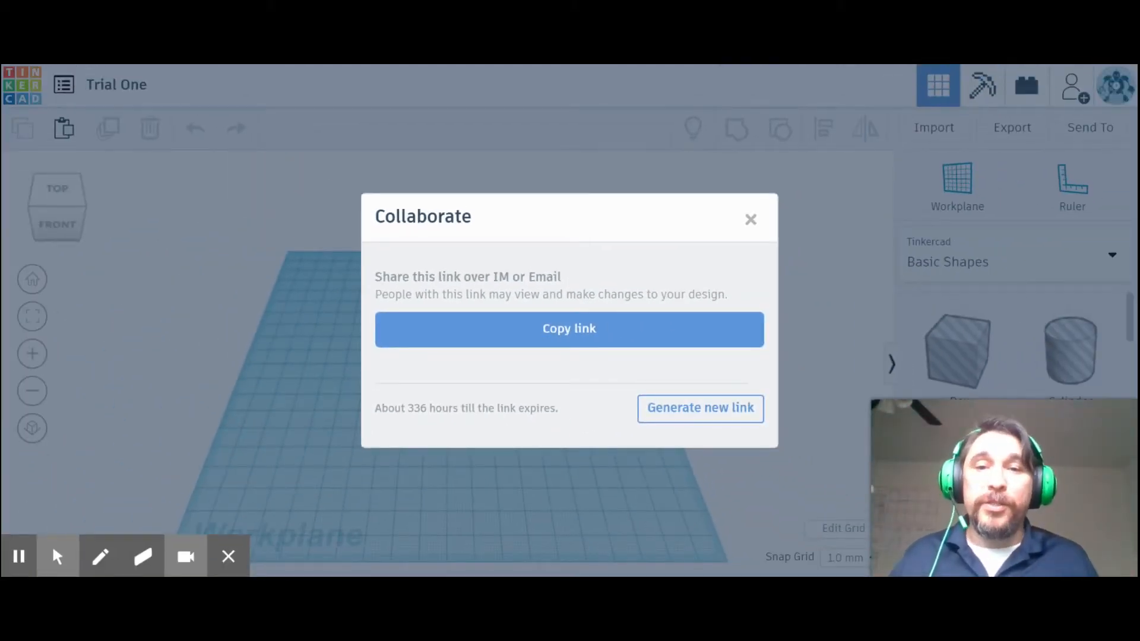
pyautogui.click(749, 220)
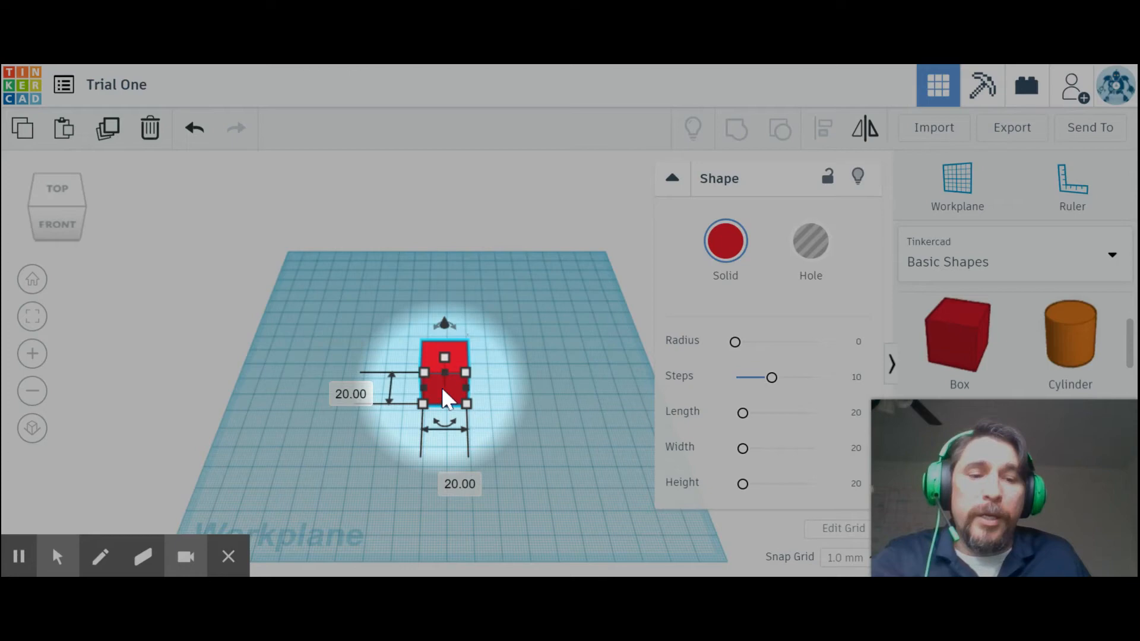
pyautogui.click(150, 128)
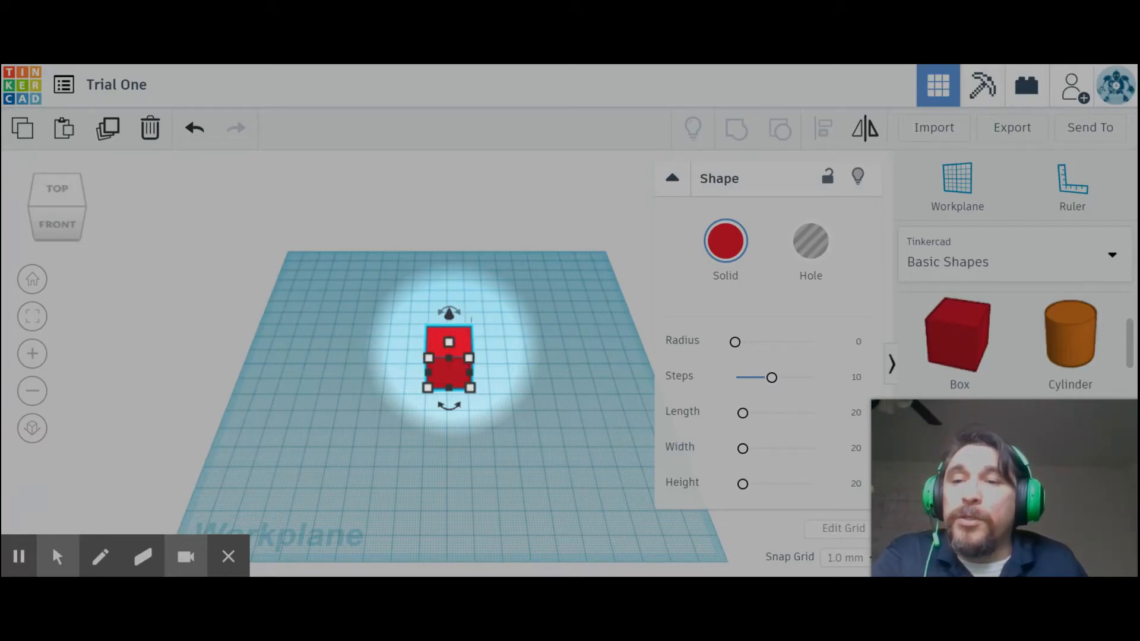
pyautogui.moveTo(204, 301)
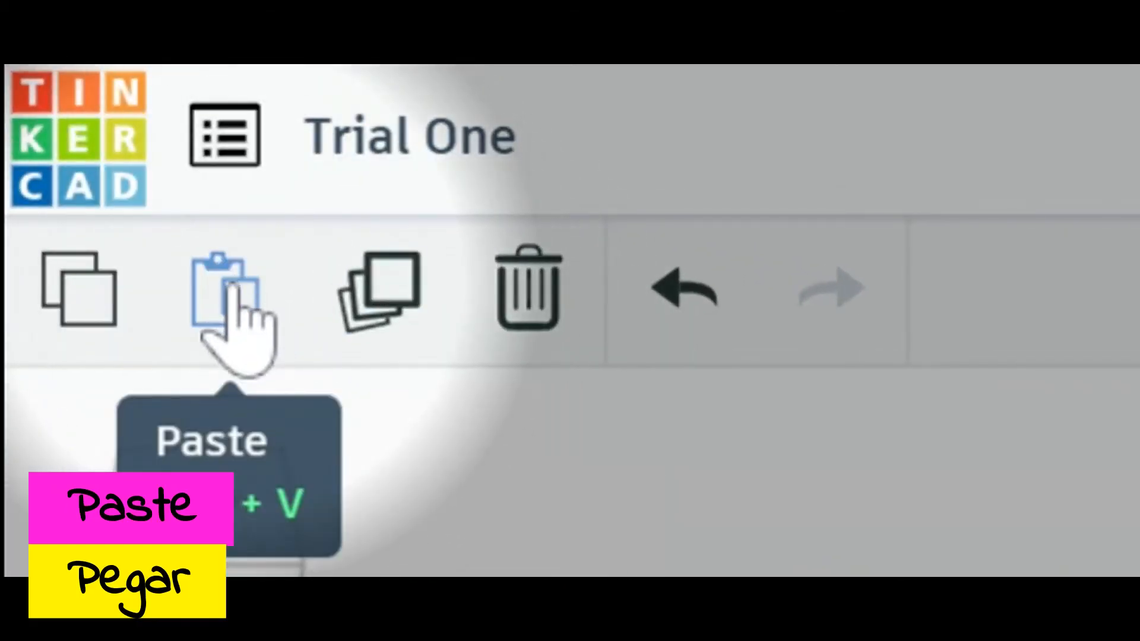
# Drag the red 20 mm box toward the back-left corner of the workplane.
pyautogui.click(229, 291)
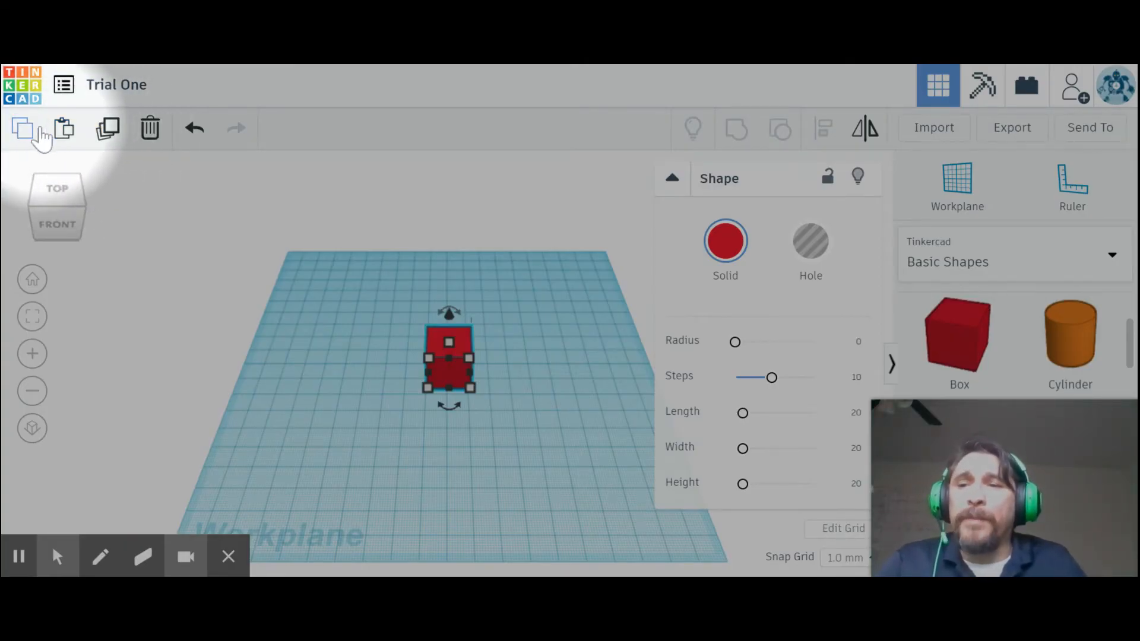
pyautogui.moveTo(64, 128)
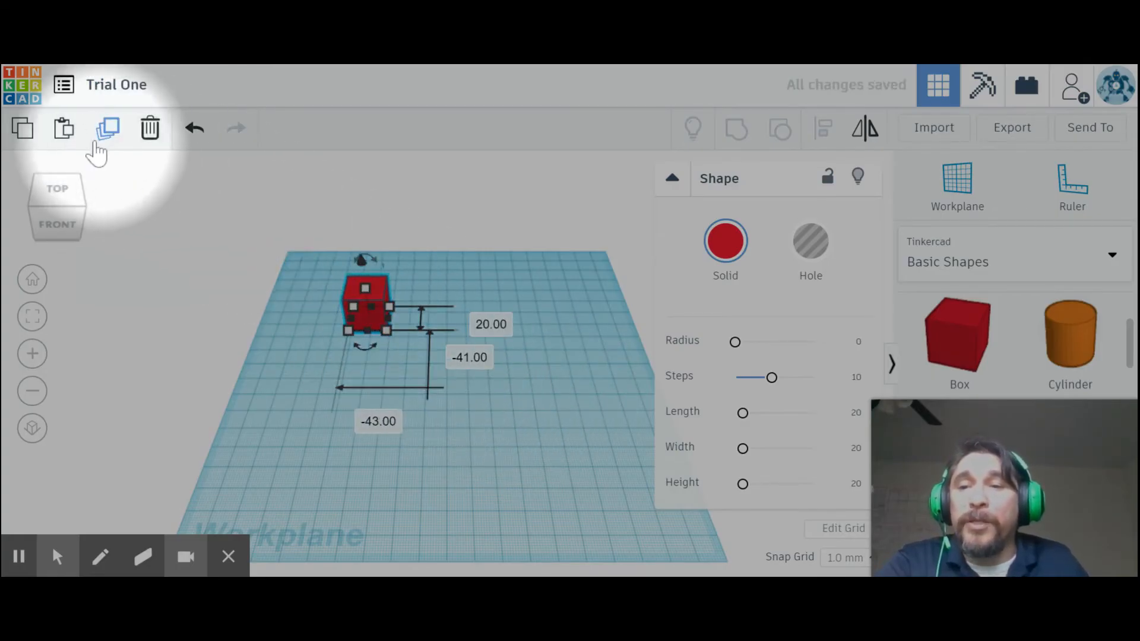
pyautogui.moveTo(107, 128)
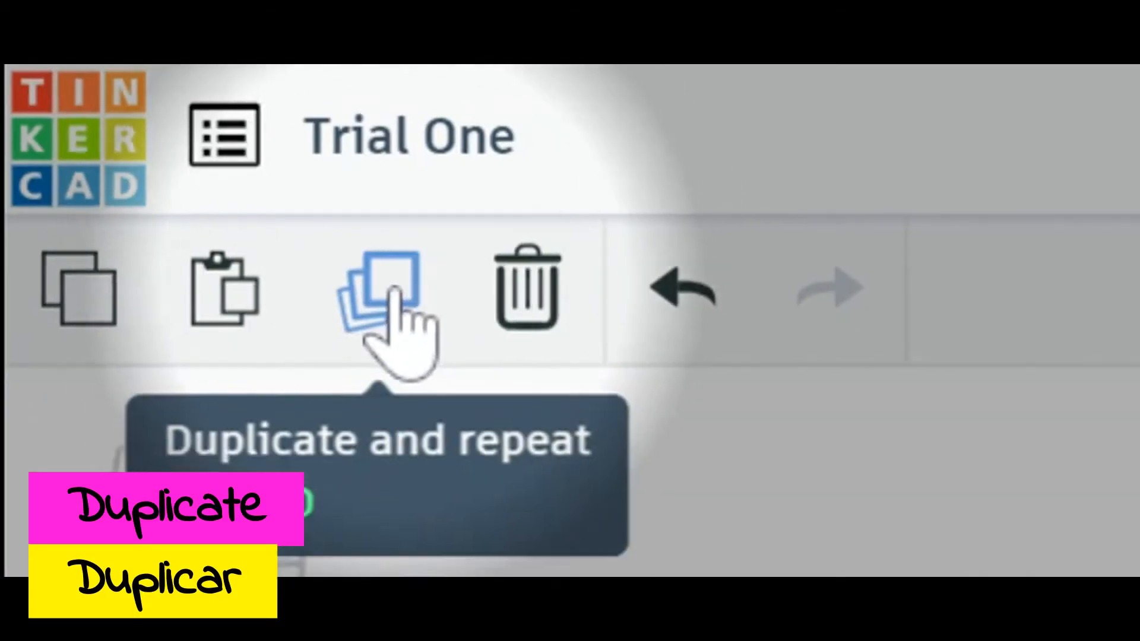
# Duplicate the red box and repeat the duplicate to extend a diagonal row.
pyautogui.click(378, 291)
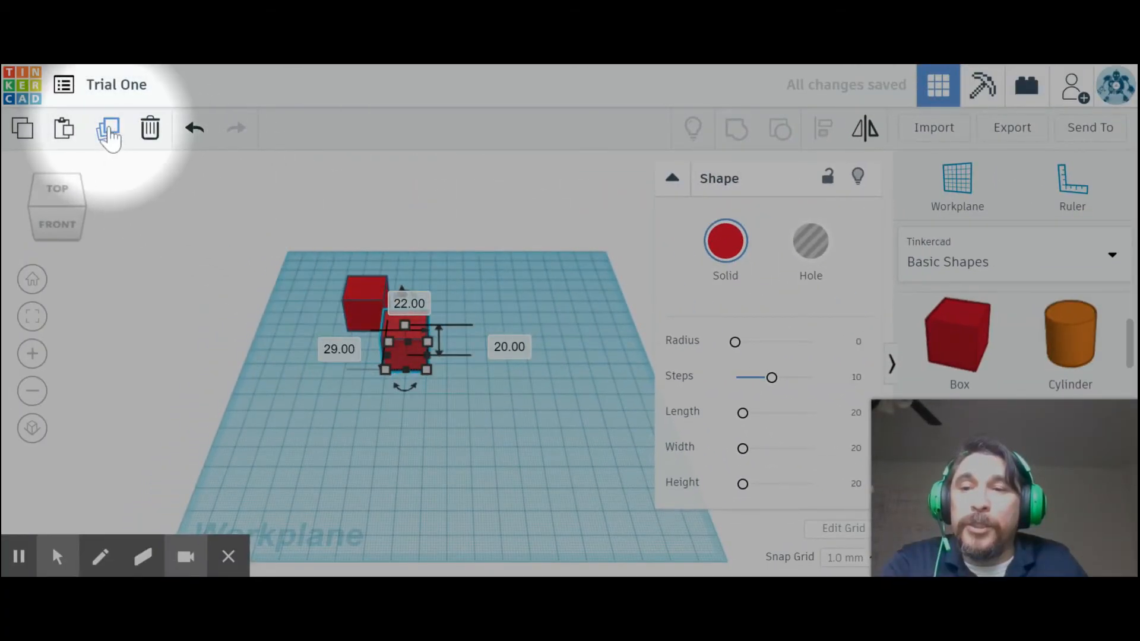
pyautogui.click(108, 129)
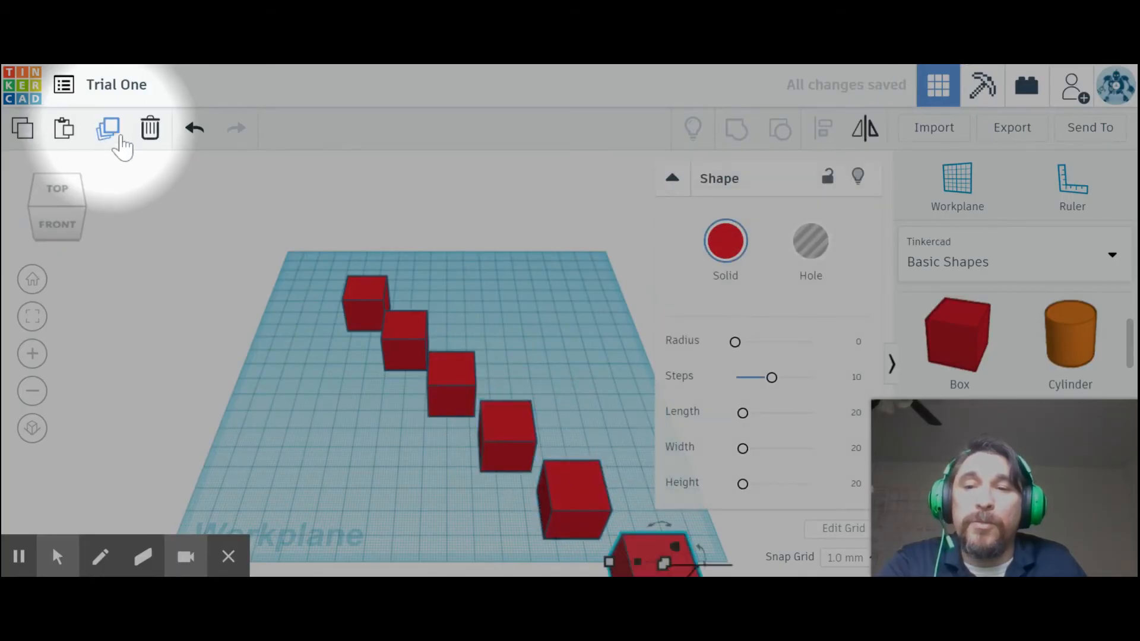
pyautogui.moveTo(149, 127)
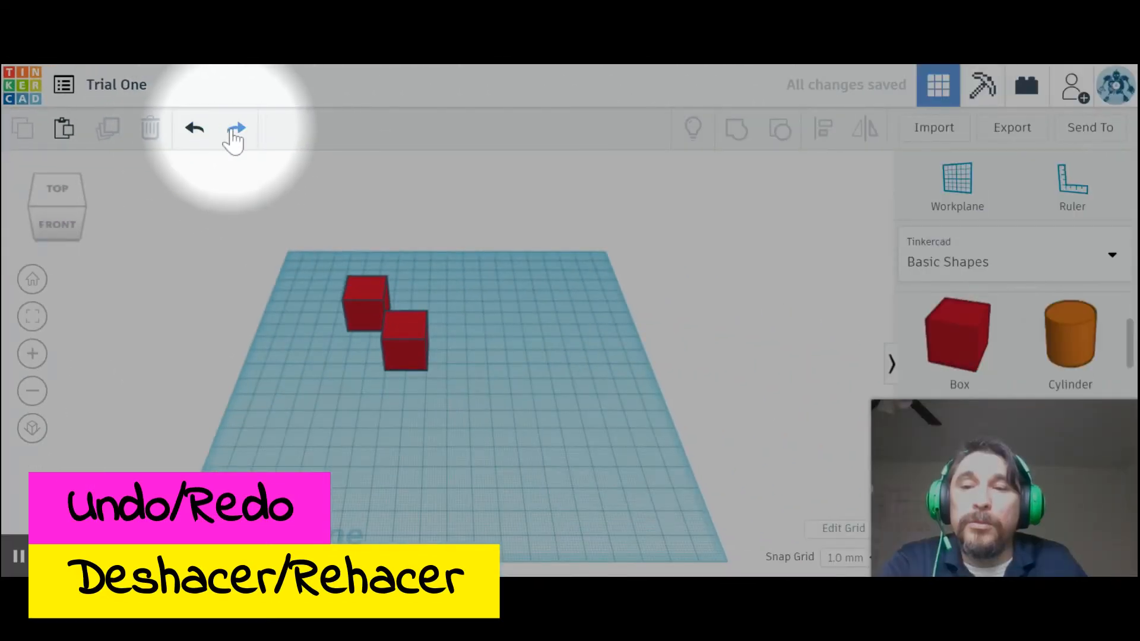
# Redo the undone copies so five red boxes line the workplane diagonally again.
pyautogui.click(236, 128)
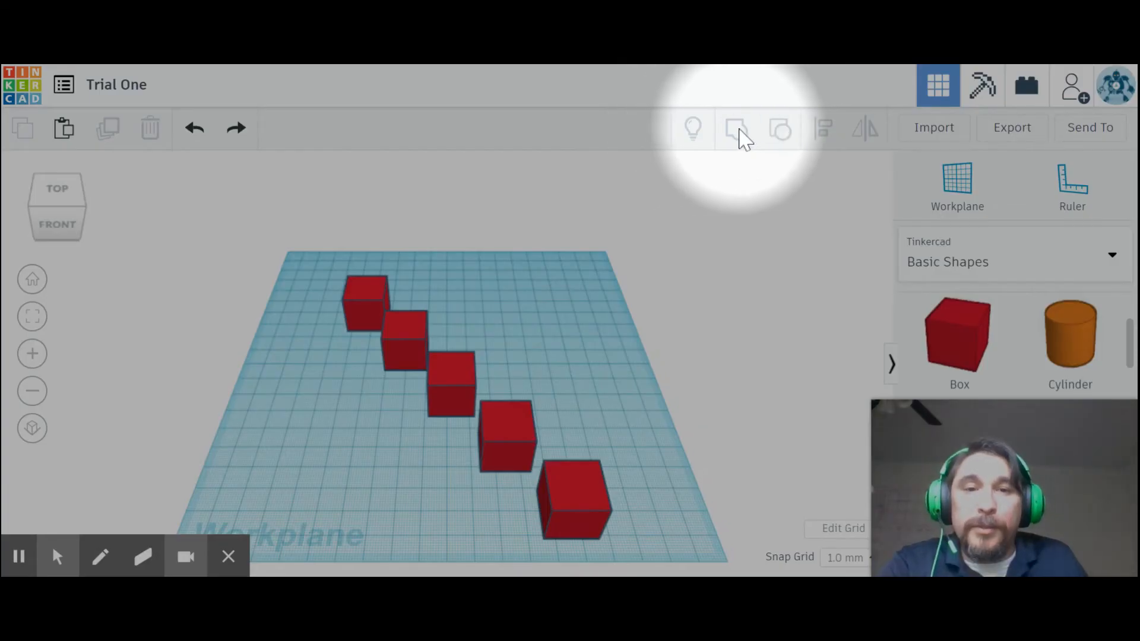
pyautogui.moveTo(736, 130)
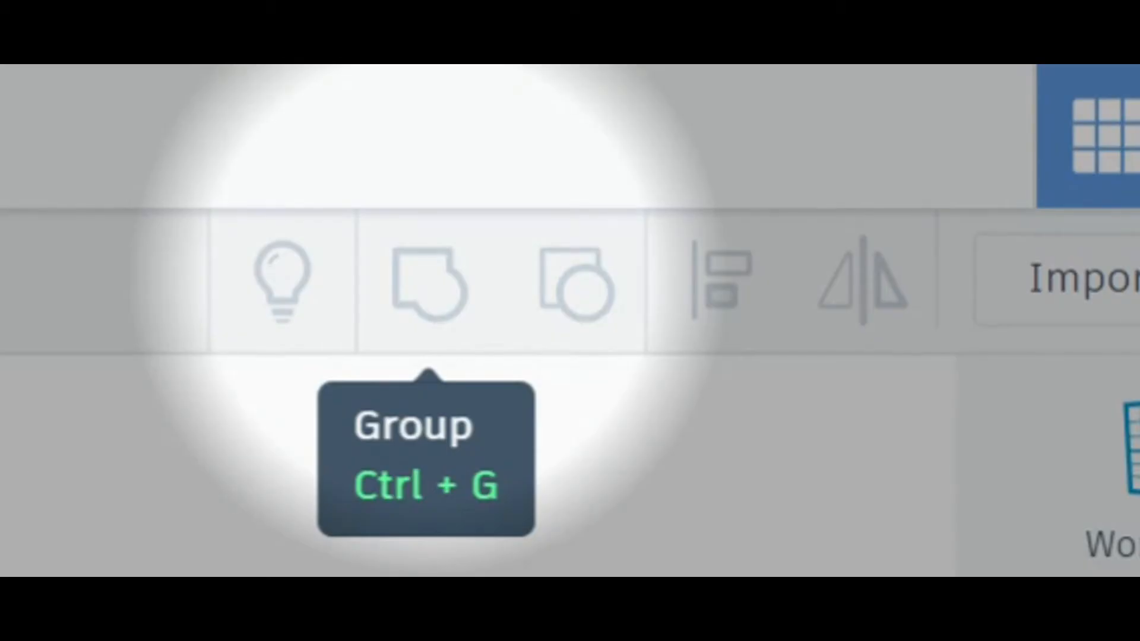
pyautogui.moveTo(575, 284)
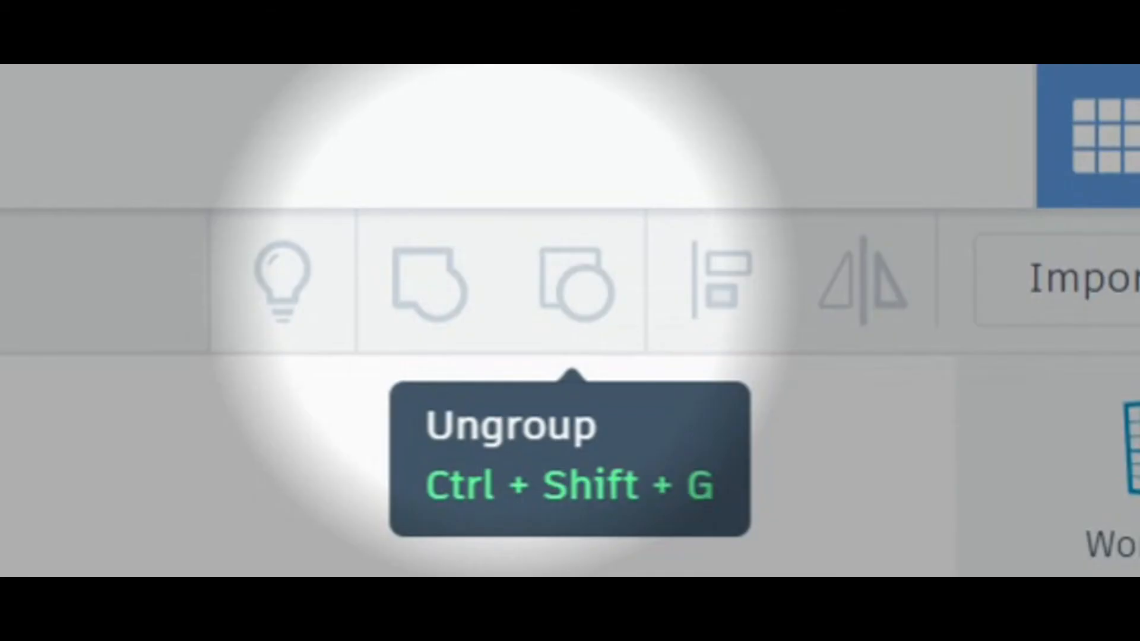
pyautogui.moveTo(426, 284)
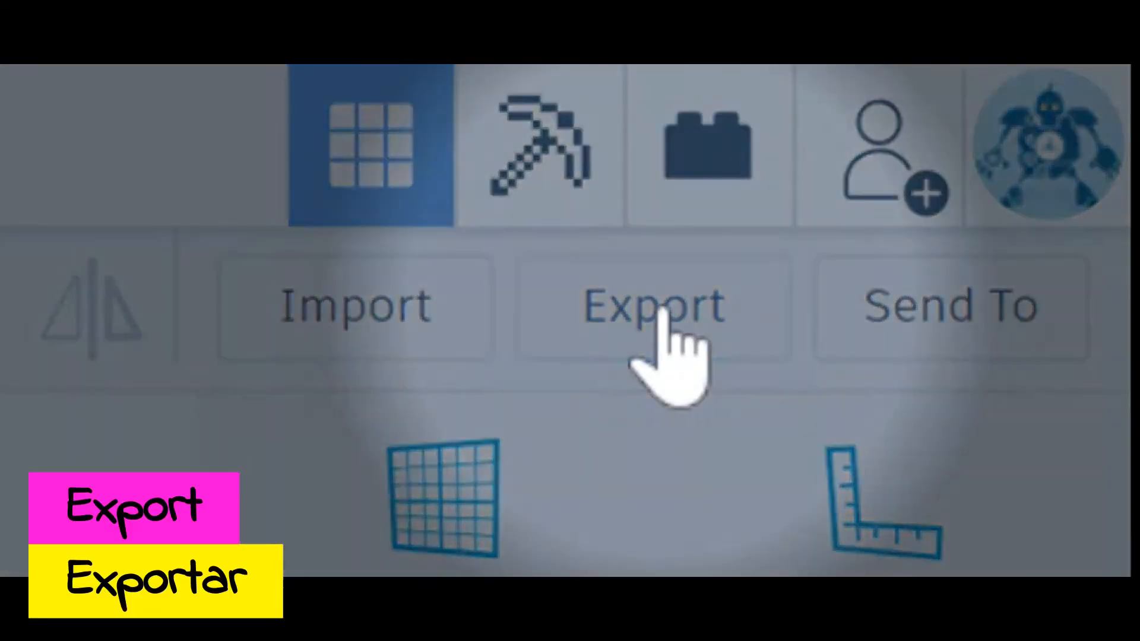
pyautogui.click(652, 305)
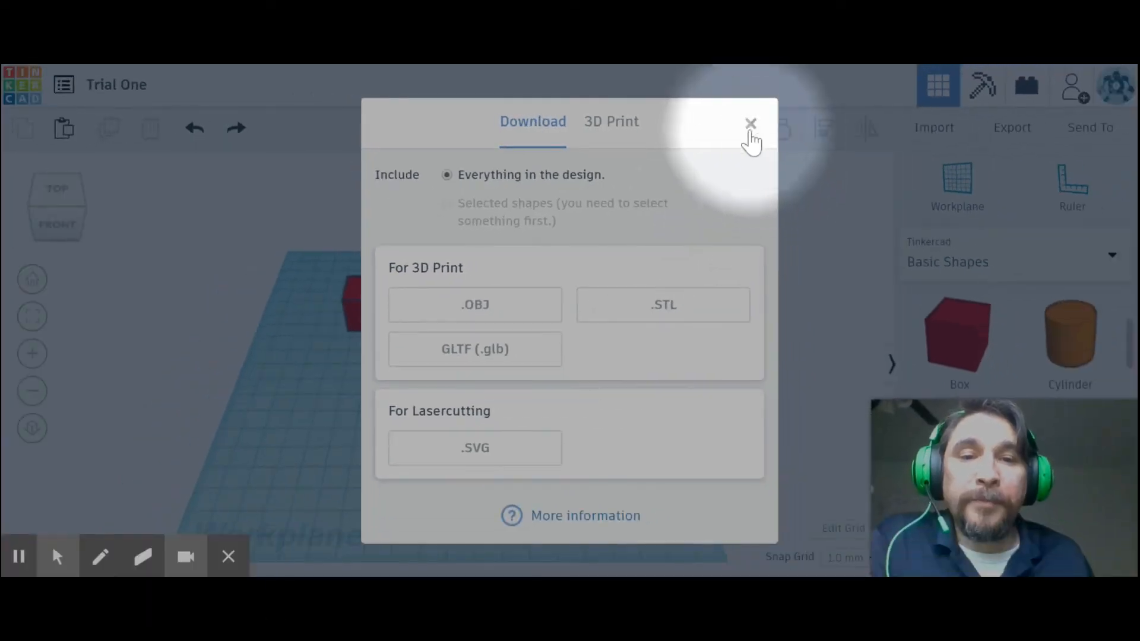
pyautogui.click(751, 123)
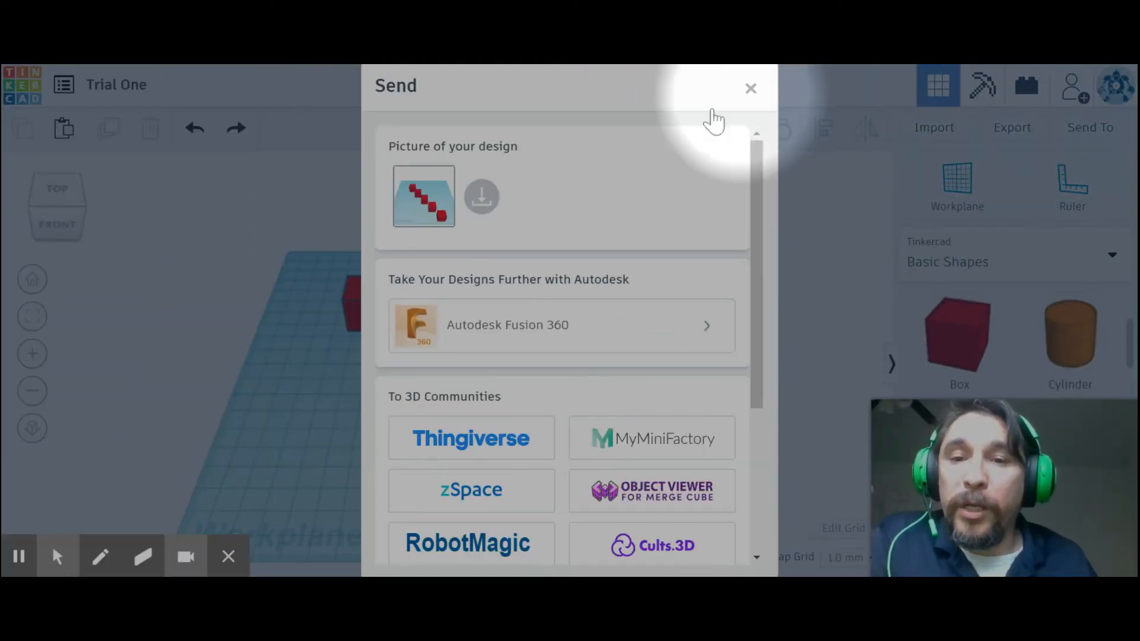
pyautogui.moveTo(481, 197)
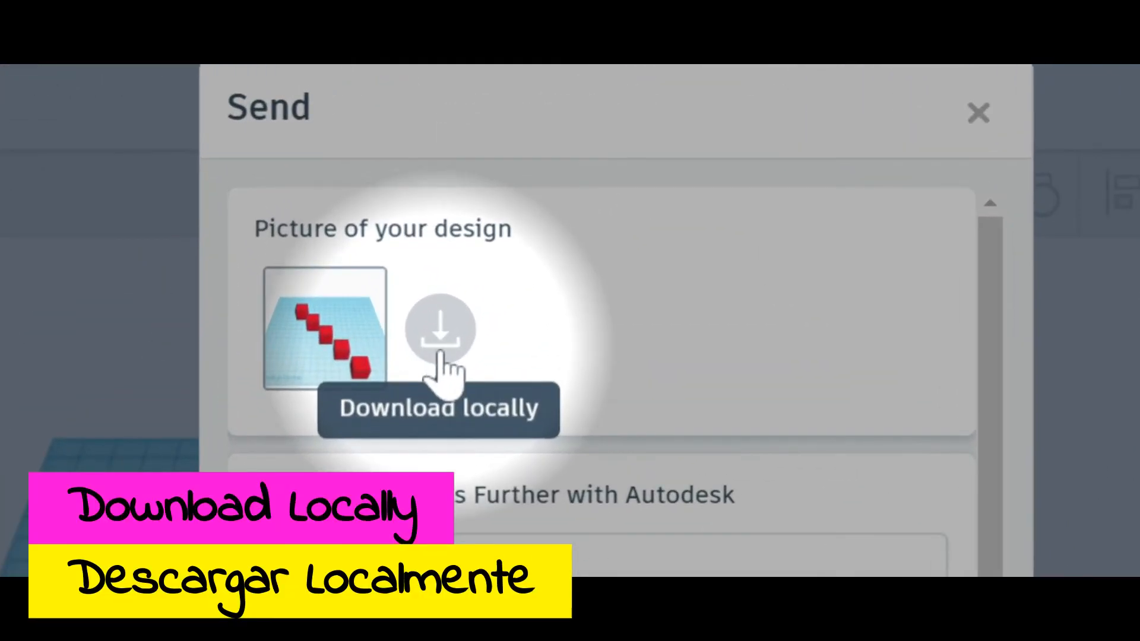
pyautogui.moveTo(446, 396)
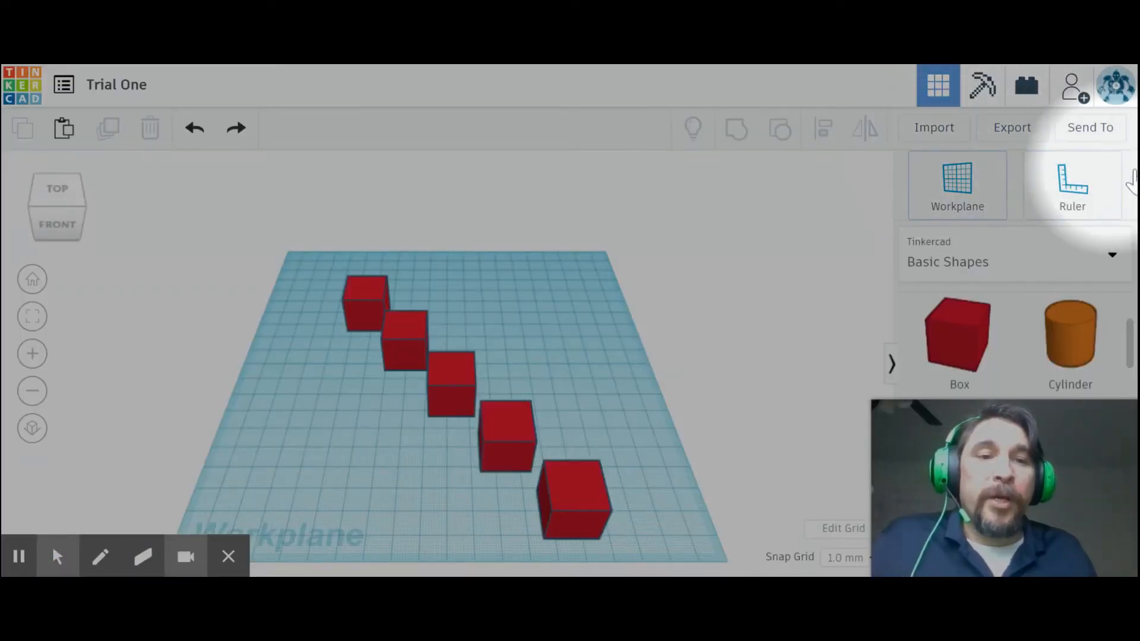
pyautogui.moveTo(957, 196)
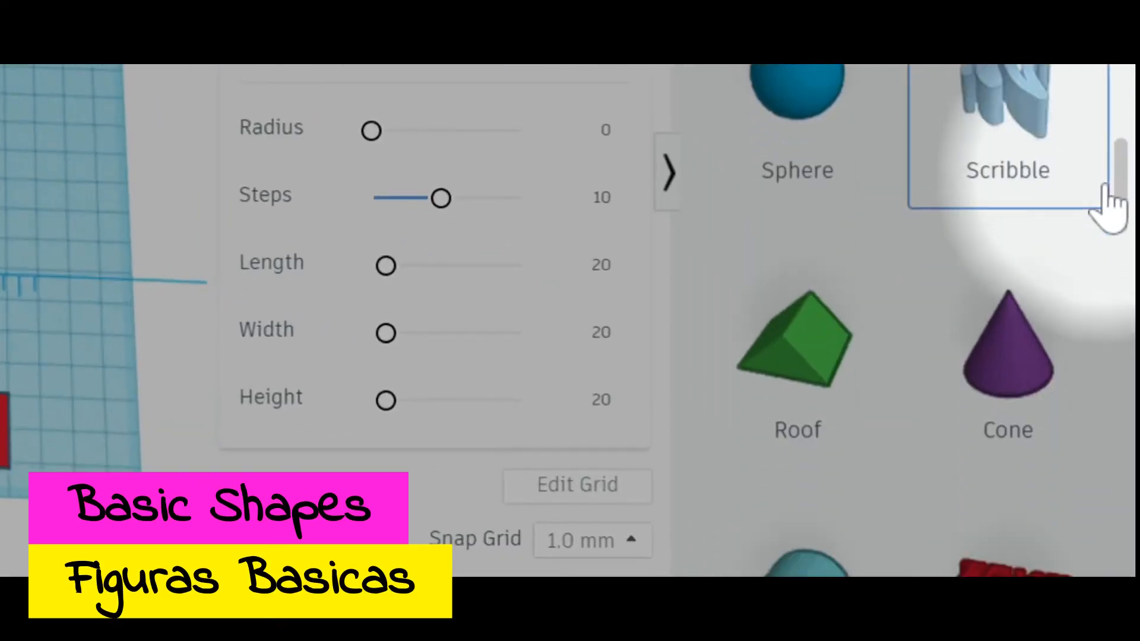
pyautogui.scroll(-3)
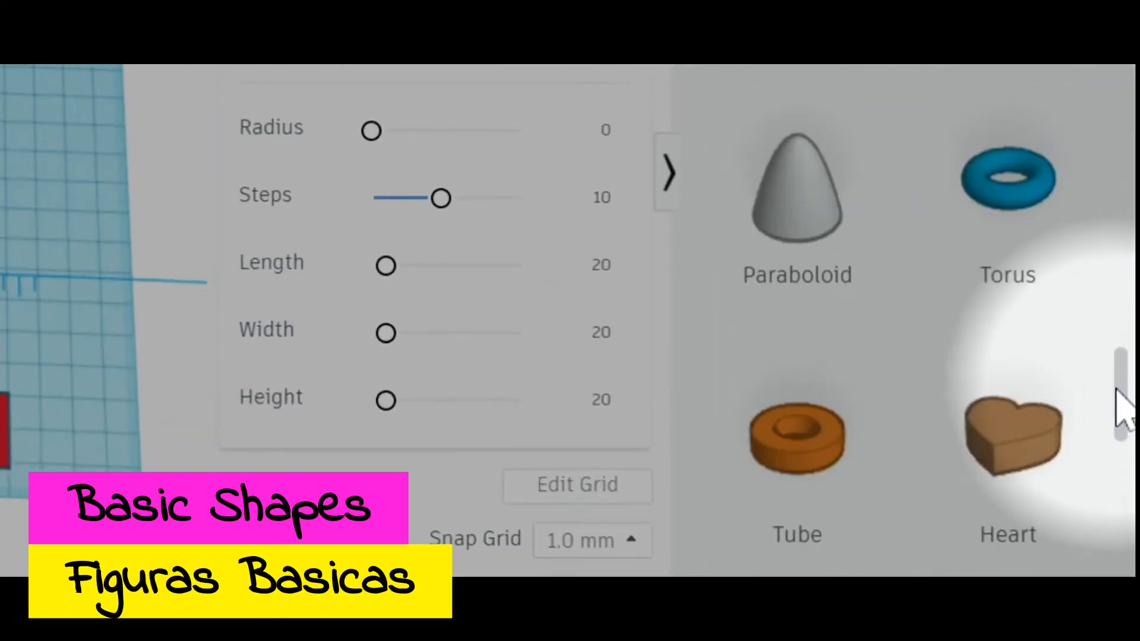
pyautogui.scroll(-3)
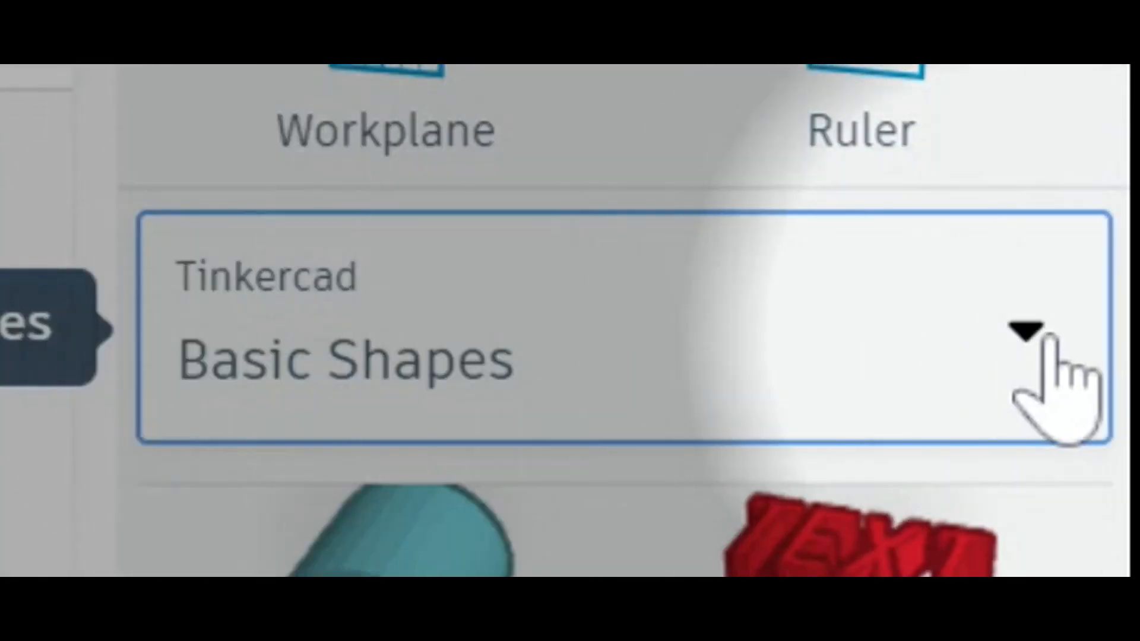
# Switch the shape library to Featured Shape Generators and scroll through its shapes.
pyautogui.click(1026, 331)
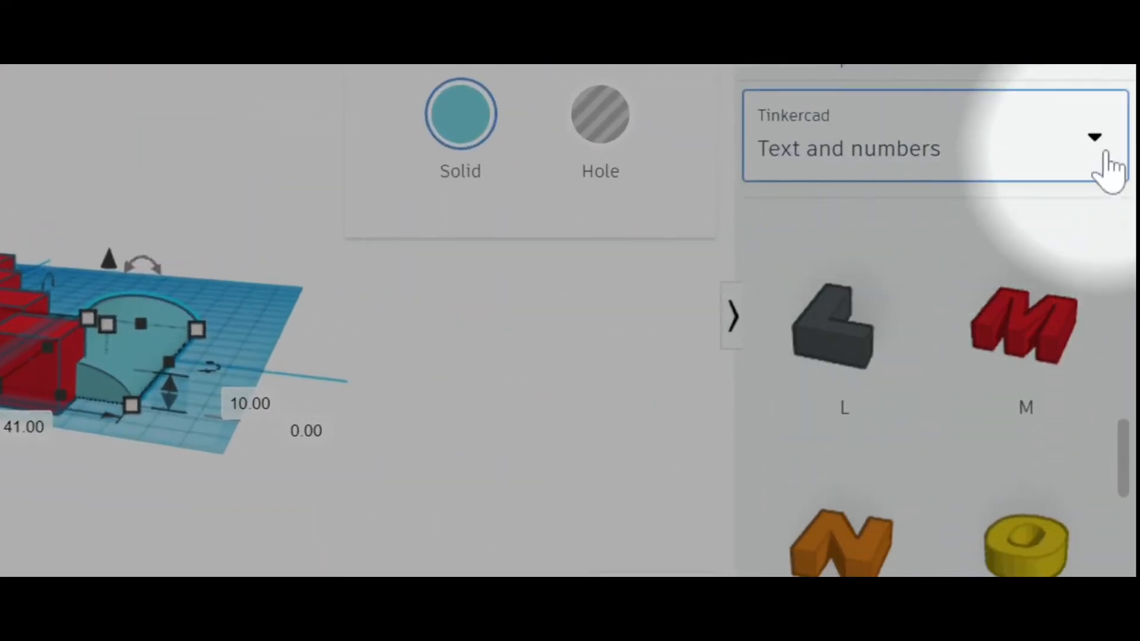
pyautogui.click(1094, 139)
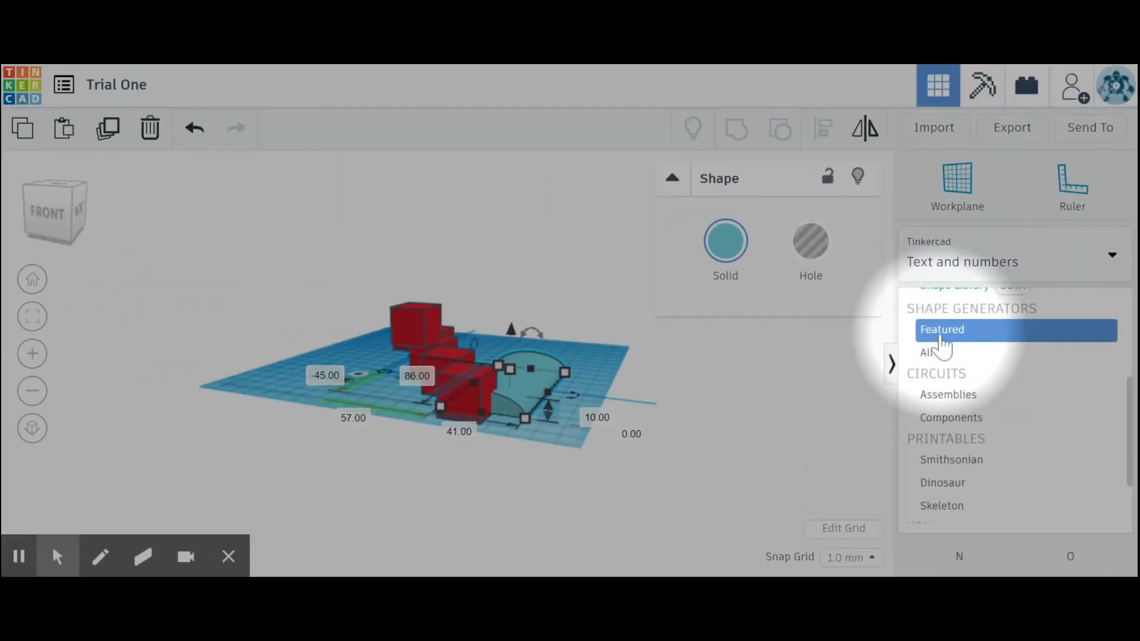
pyautogui.click(943, 329)
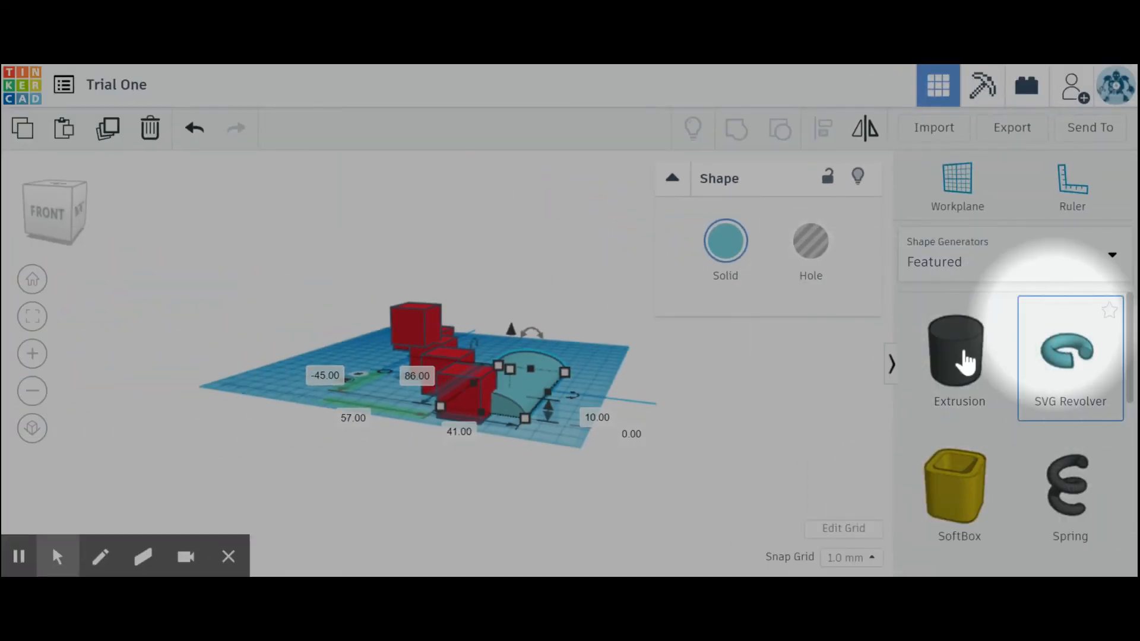
pyautogui.scroll(-3)
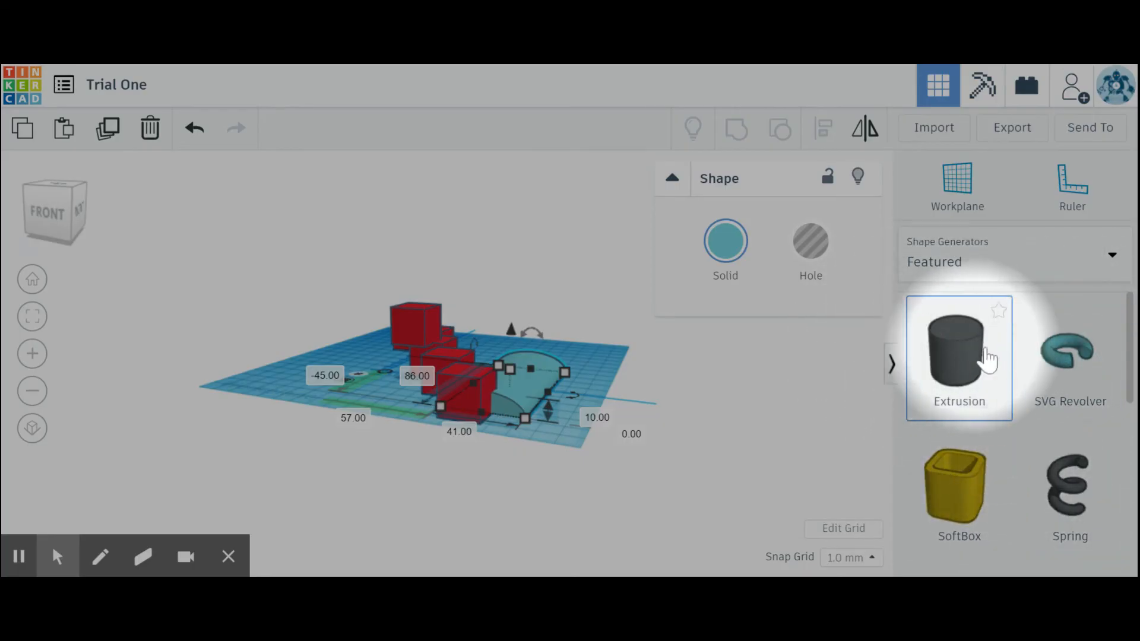
pyautogui.click(959, 356)
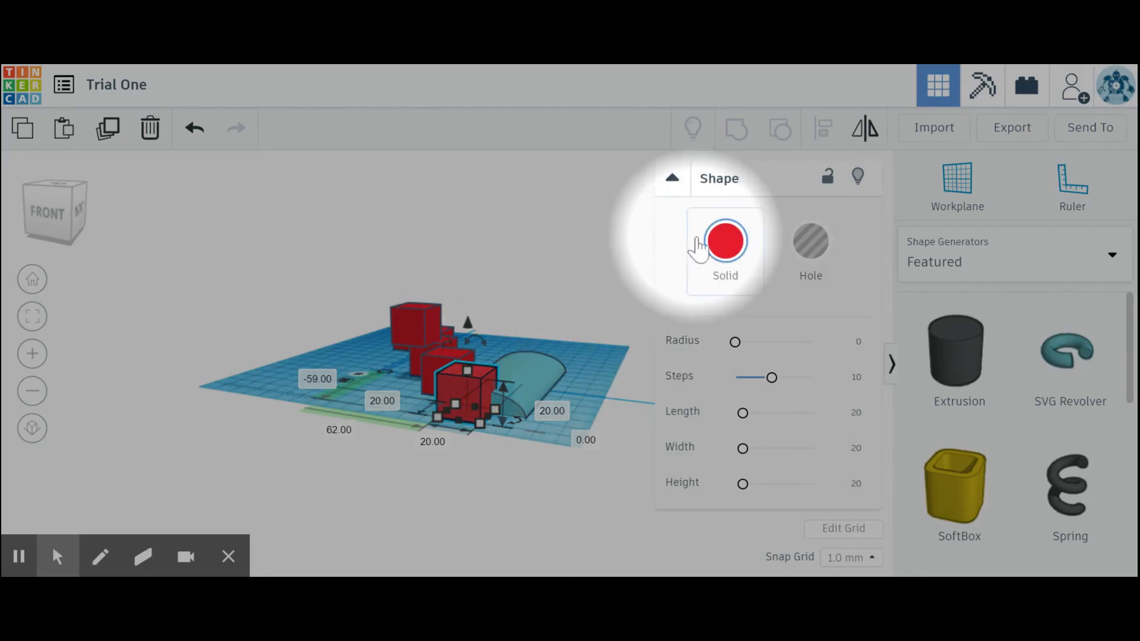
pyautogui.moveTo(884, 479)
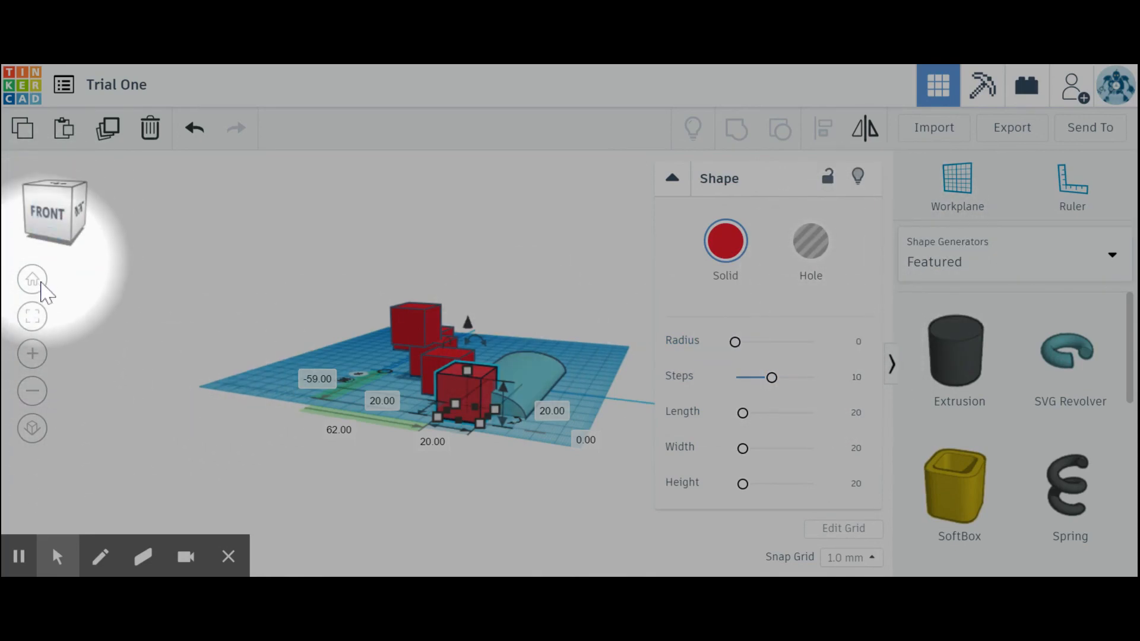
pyautogui.moveTo(36, 247)
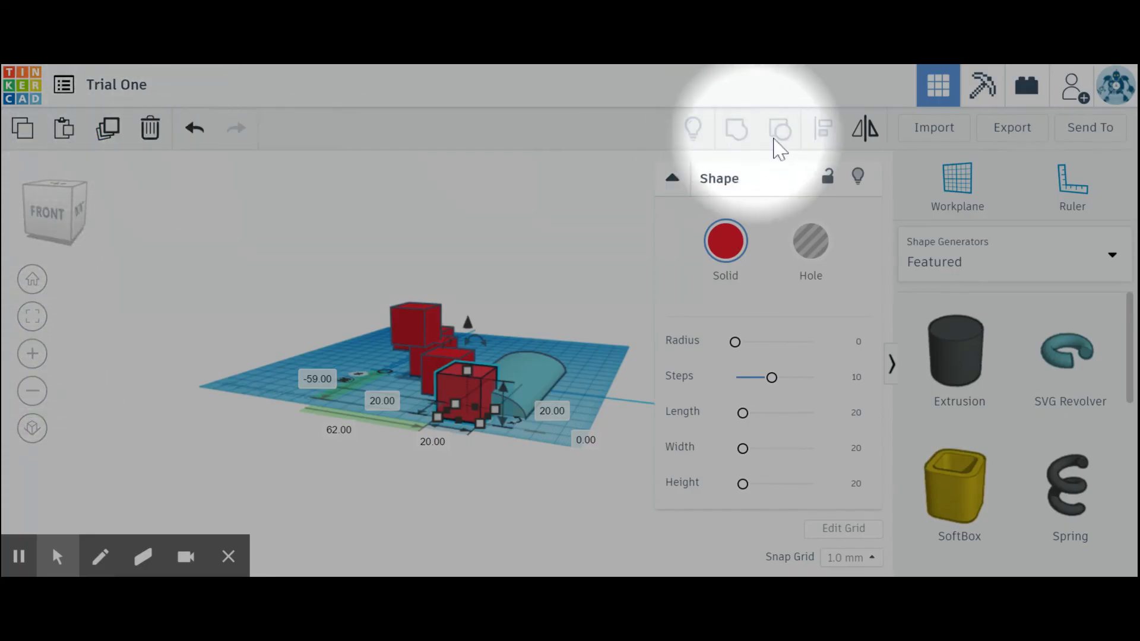
pyautogui.moveTo(1004, 476)
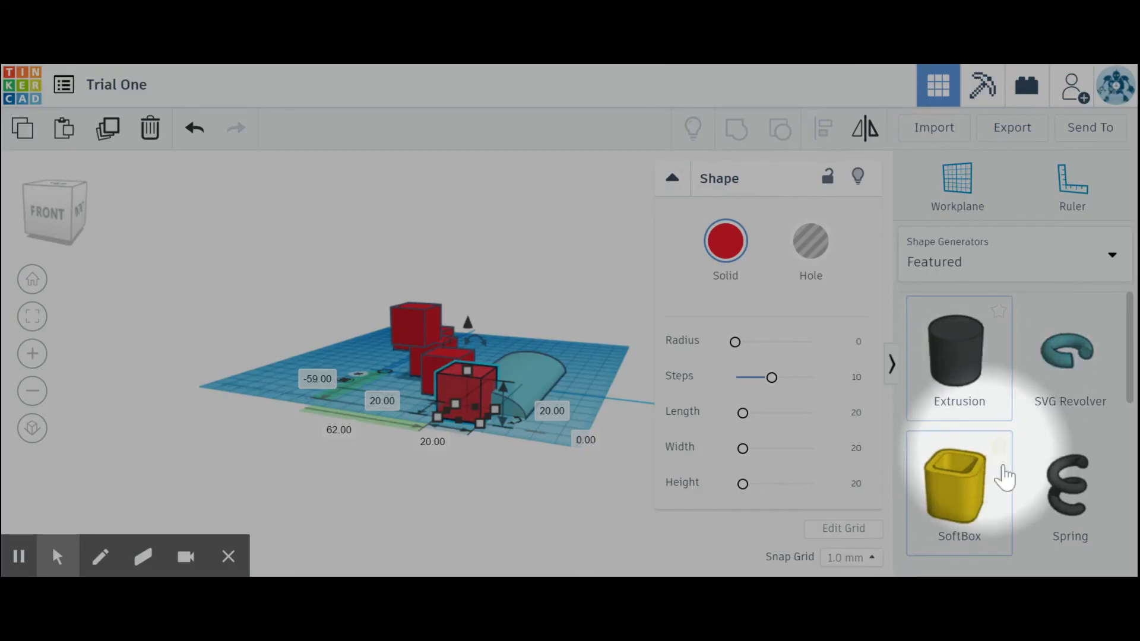